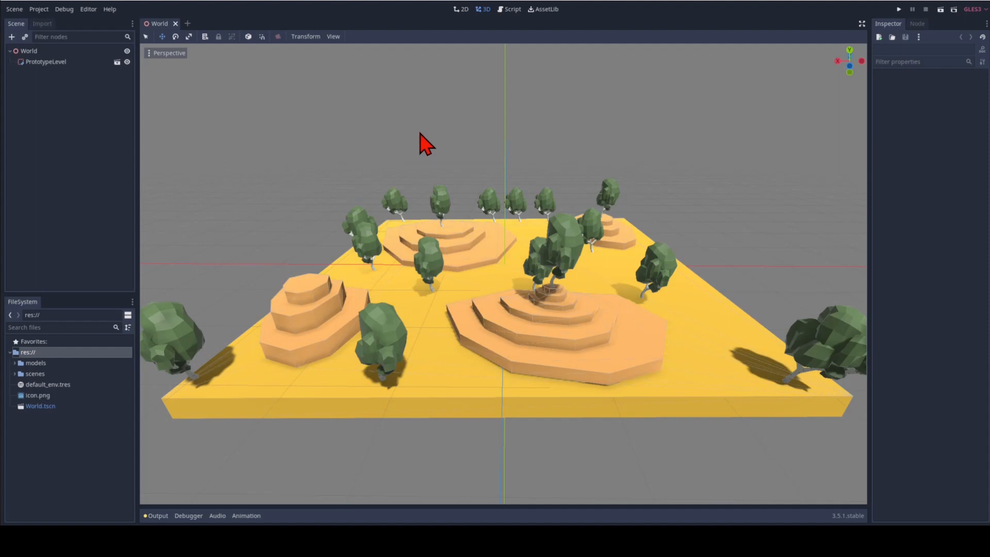
{"action": "mouse_move", "coordinate": [424, 151]}
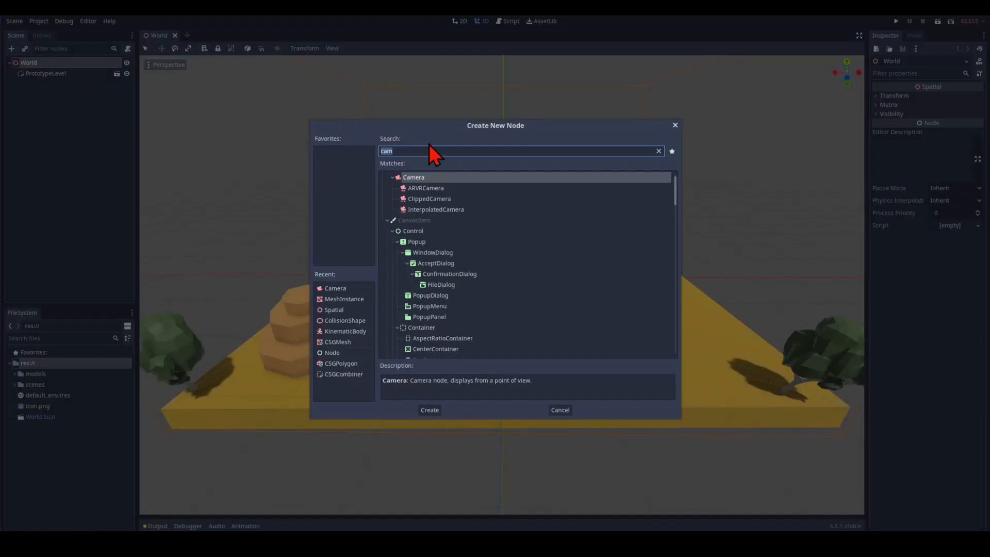
Step: Add a KinematicBody to World, rename it Player and save it as its own scene
{"action": "type", "text": "kin"}
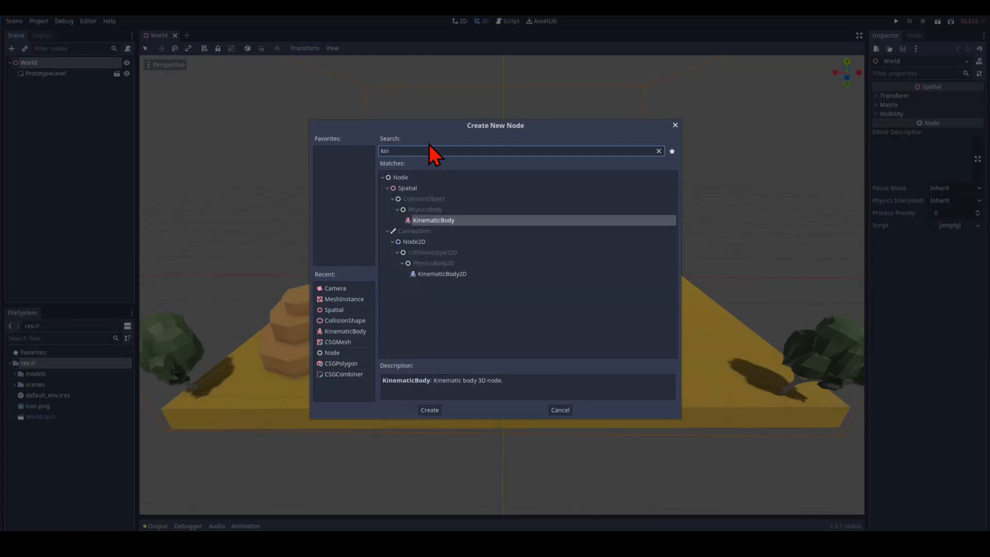
{"action": "left_click", "coordinate": [429, 409]}
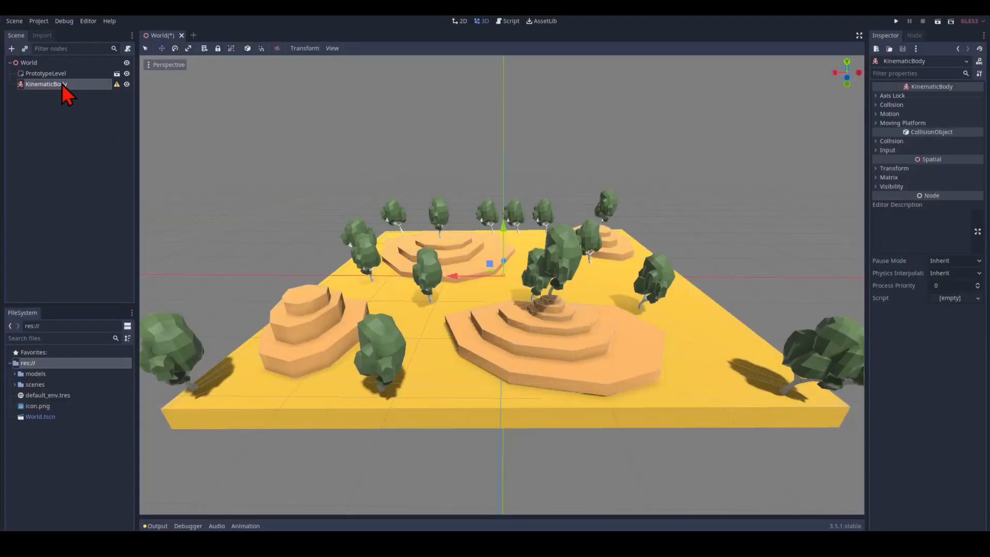
{"action": "double_click", "coordinate": [45, 83]}
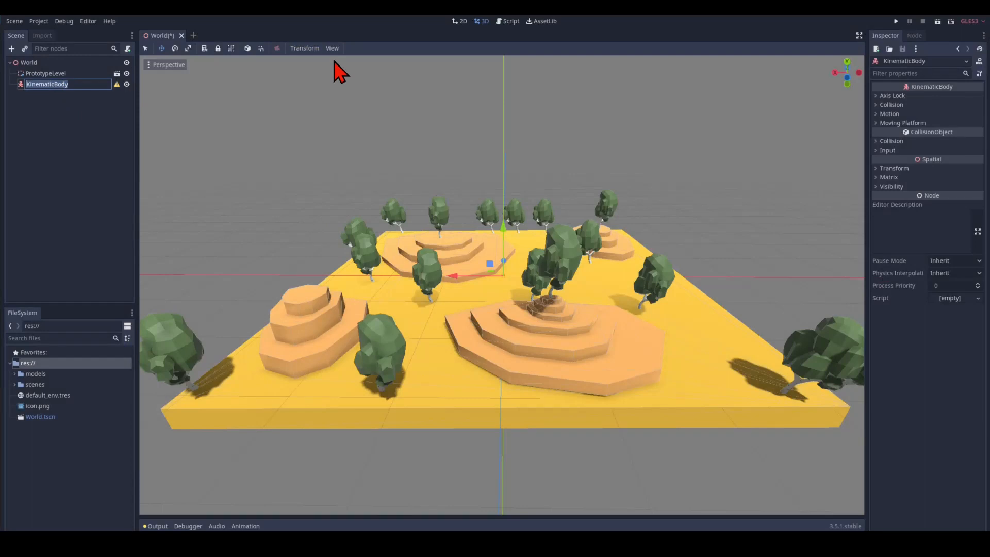
{"action": "type", "text": "Player"}
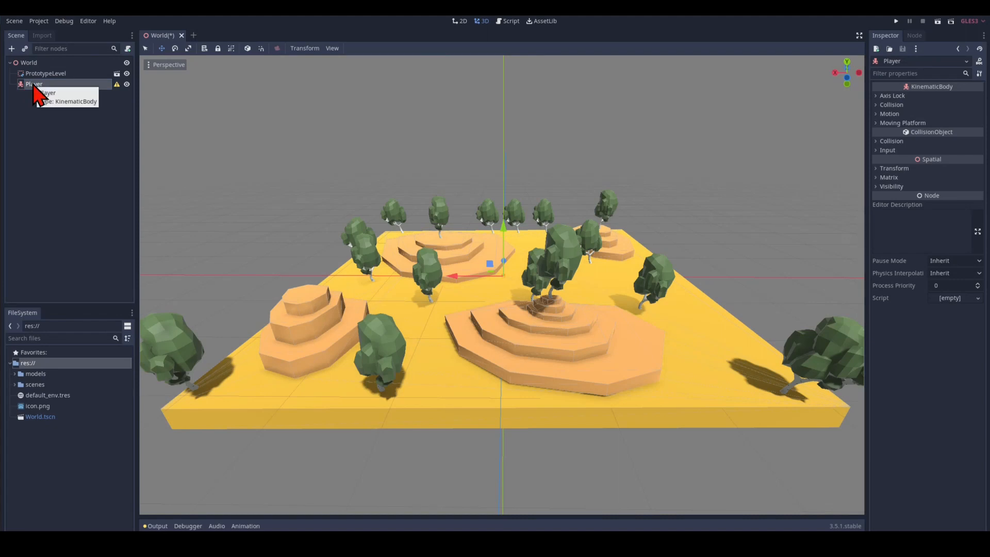
{"action": "right_click", "coordinate": [33, 83]}
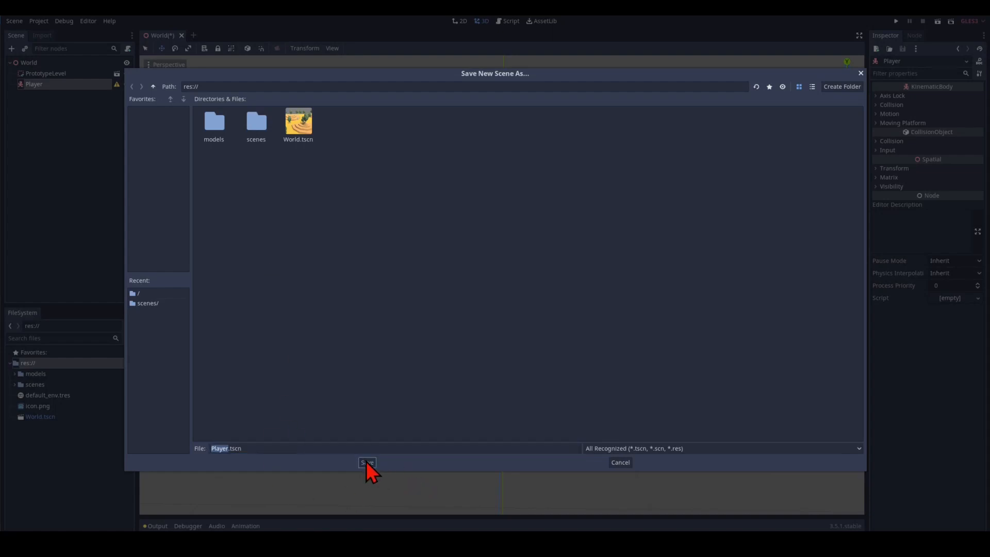
{"action": "left_click", "coordinate": [368, 462]}
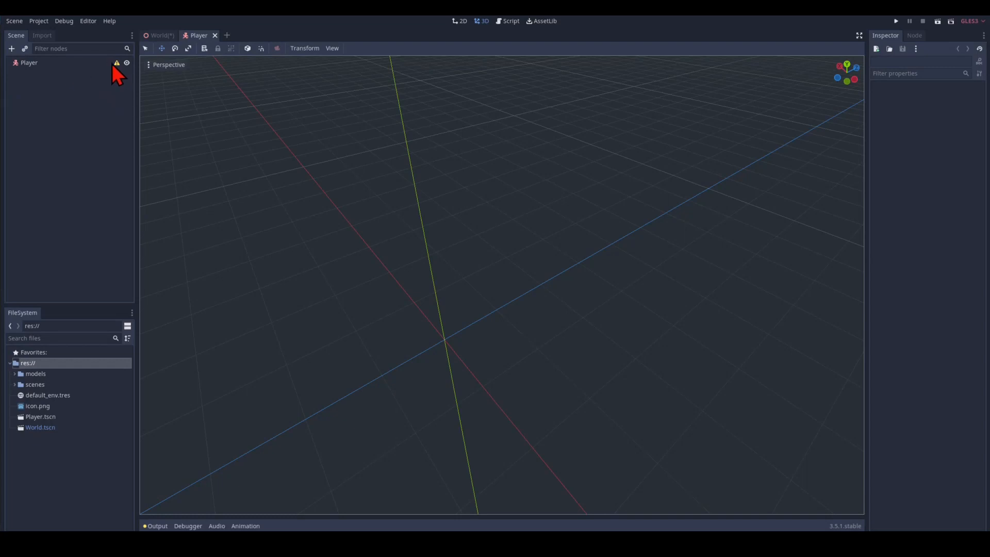
{"action": "mouse_move", "coordinate": [116, 63]}
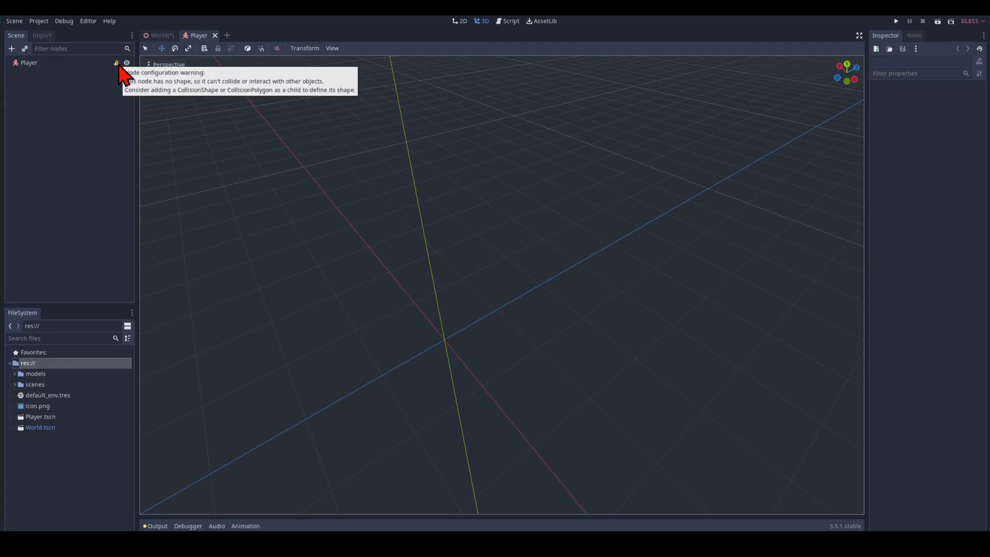
{"action": "mouse_move", "coordinate": [38, 72]}
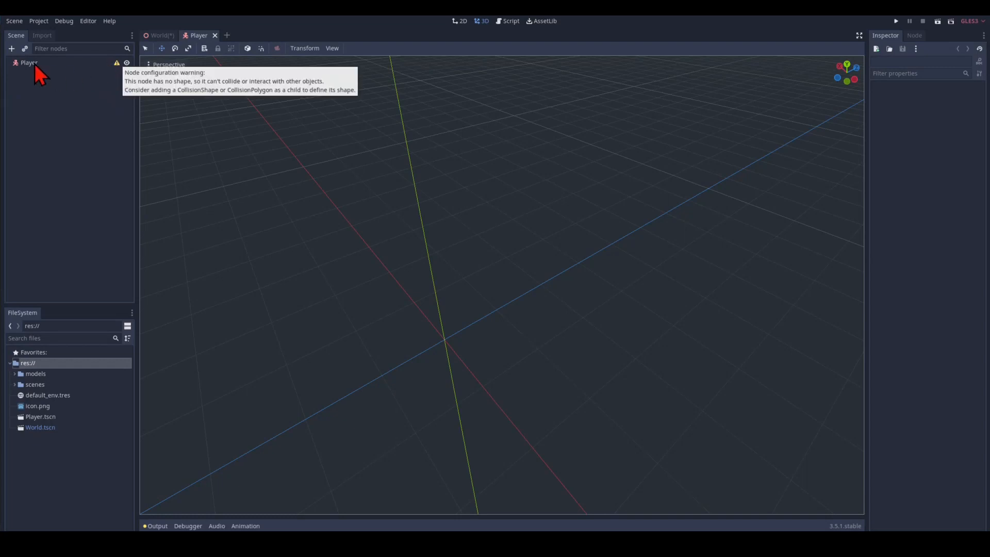
Step: Add CollisionShape and MeshInstance child nodes under the Player root
{"action": "right_click", "coordinate": [29, 62]}
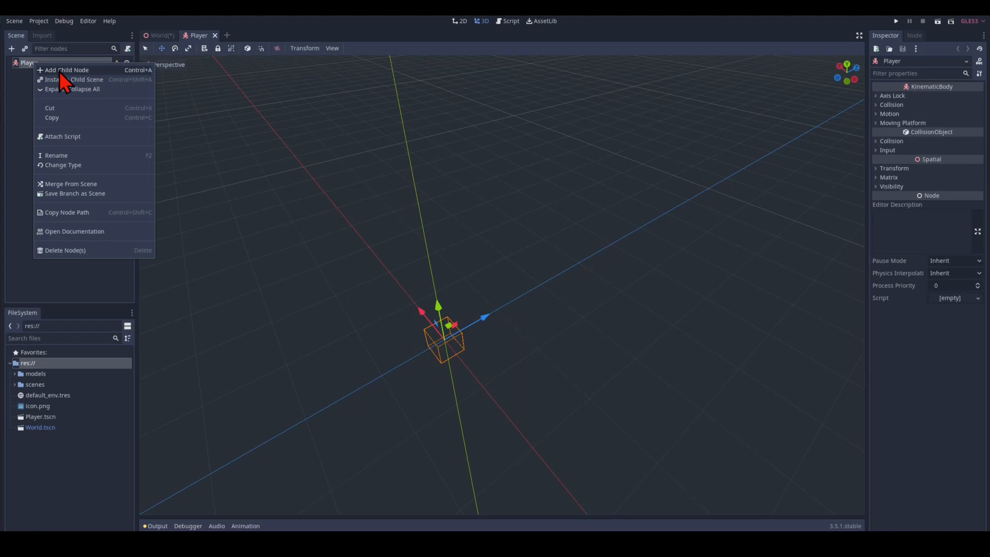
{"action": "left_click", "coordinate": [68, 69]}
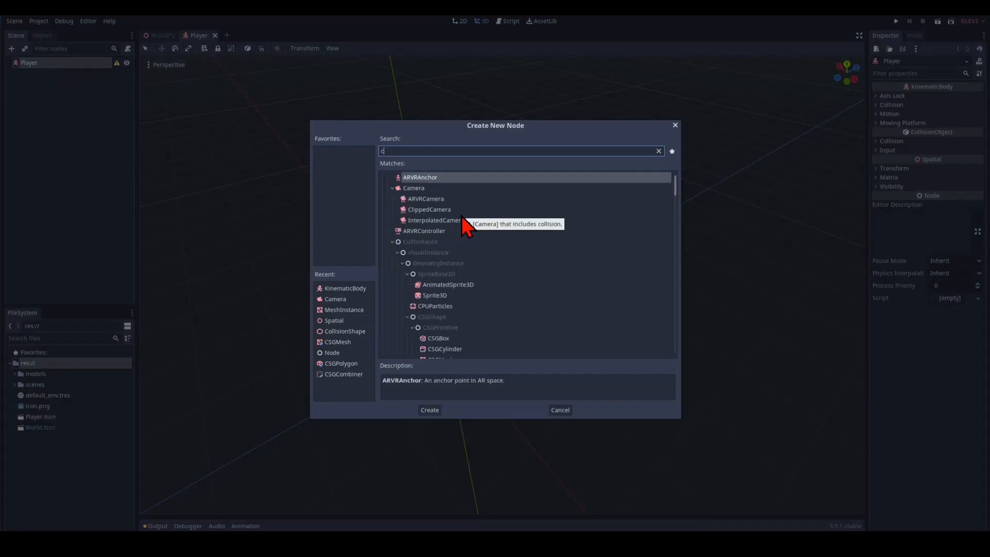
{"action": "left_click", "coordinate": [429, 410]}
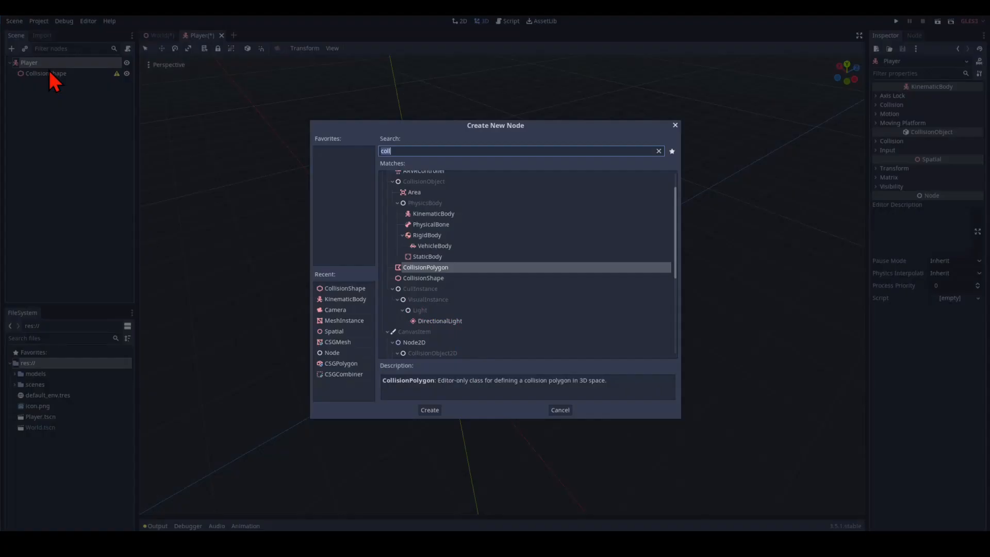
{"action": "type", "text": "mesh"}
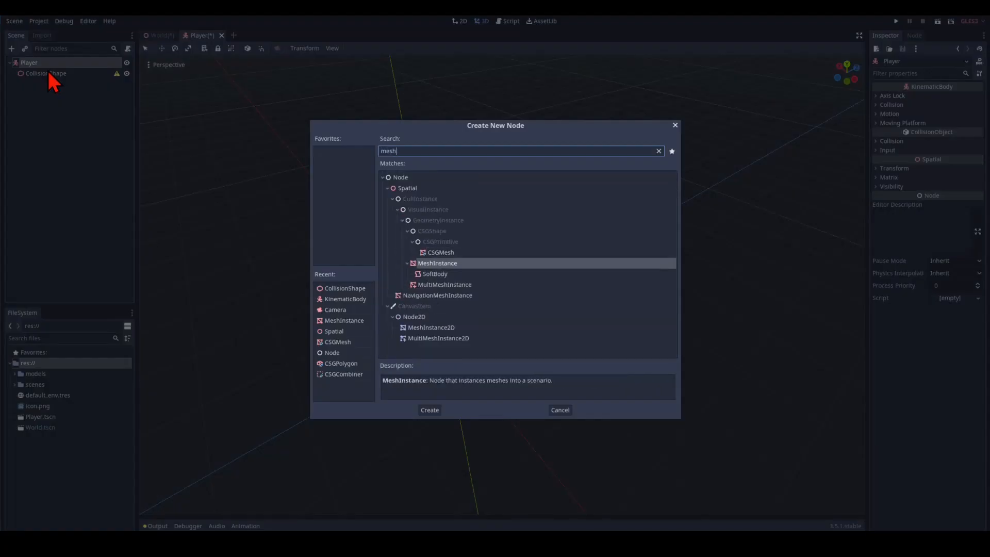
{"action": "left_click", "coordinate": [429, 410]}
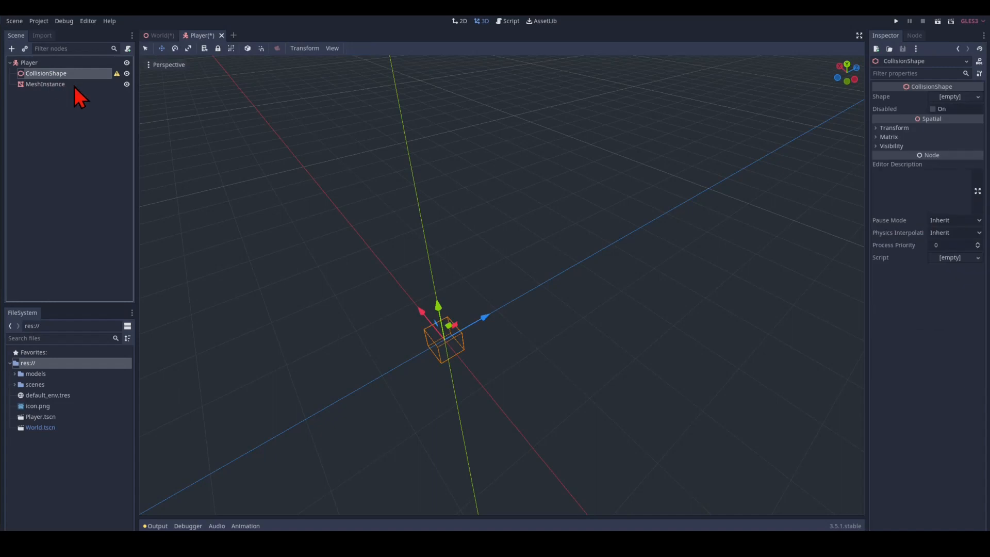
{"action": "mouse_move", "coordinate": [116, 73]}
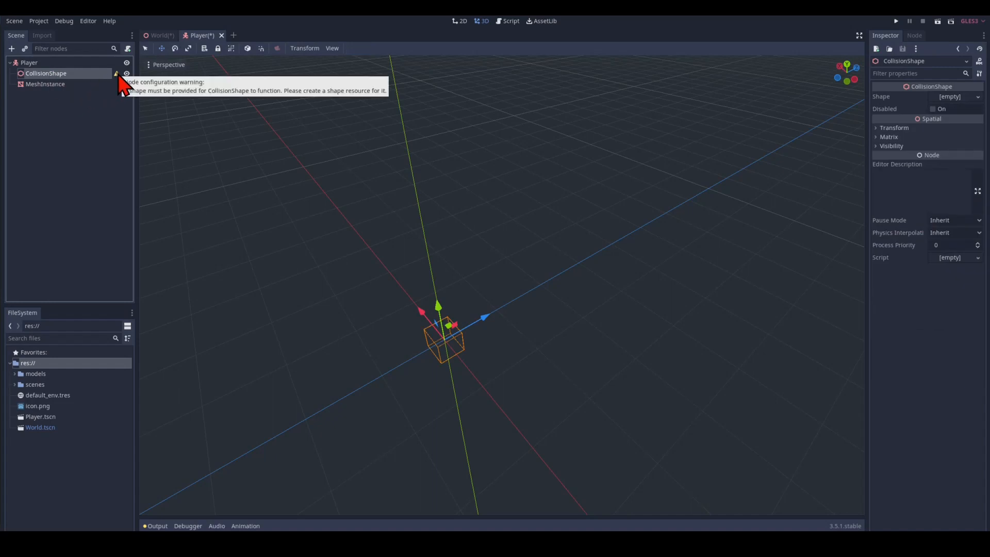
{"action": "mouse_move", "coordinate": [957, 120]}
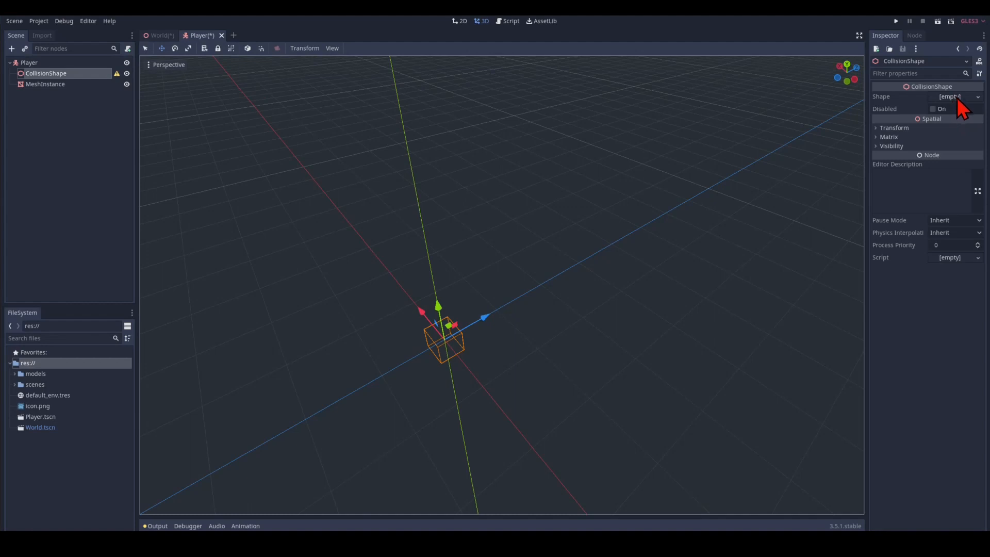
Step: Give CollisionShape a CapsuleShape of height 2 and MeshInstance a matching CapsuleMesh
{"action": "left_click", "coordinate": [950, 97]}
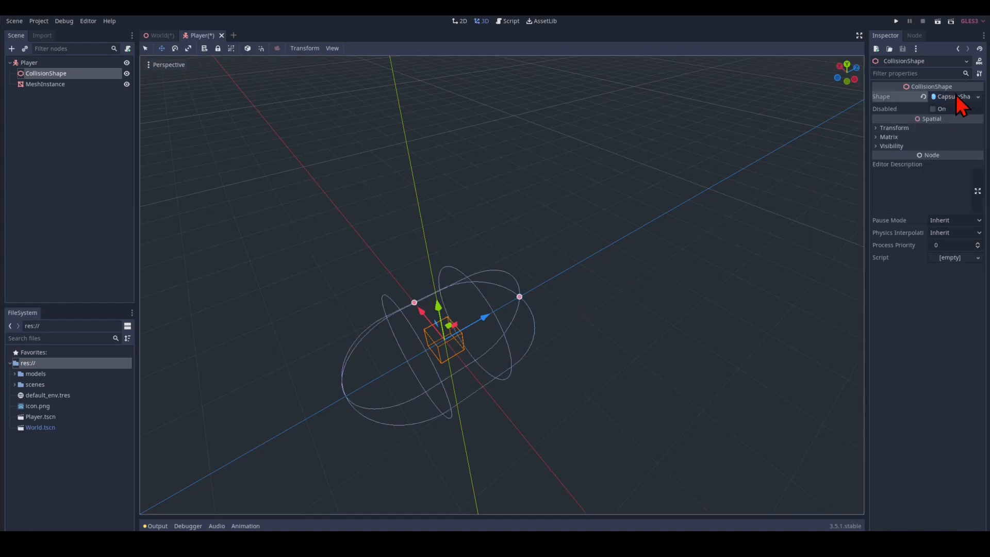
{"action": "left_click", "coordinate": [949, 96]}
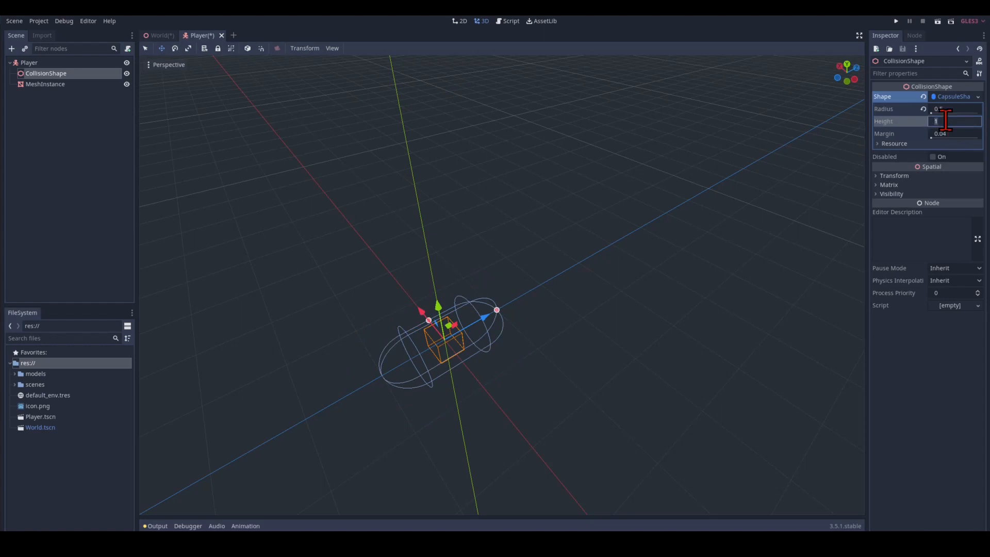
{"action": "type", "text": "2"}
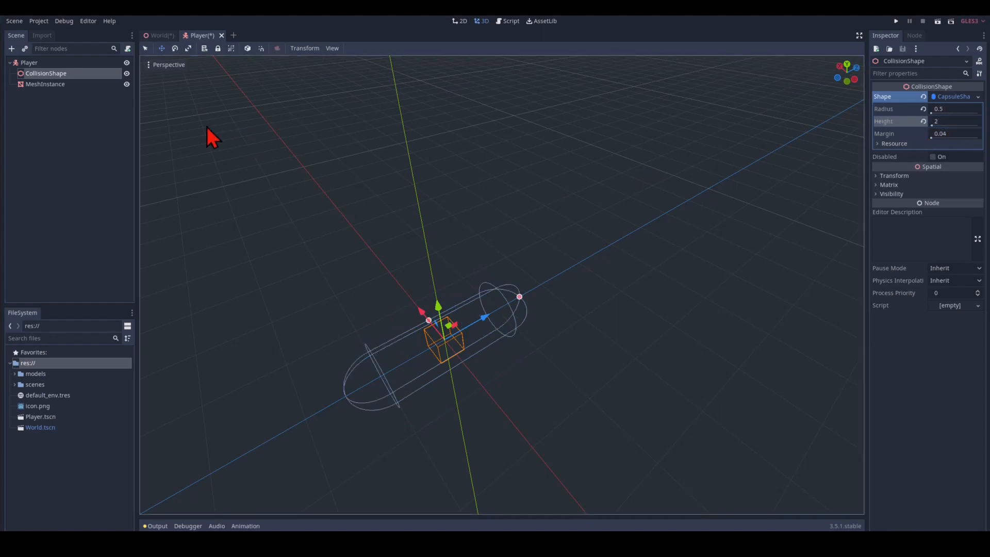
{"action": "left_click", "coordinate": [45, 83]}
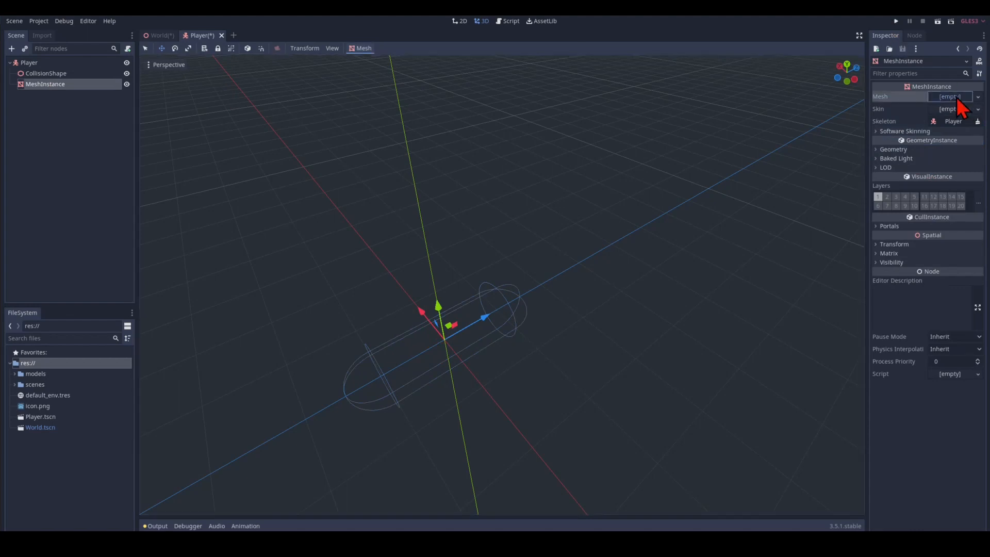
{"action": "left_click", "coordinate": [955, 96]}
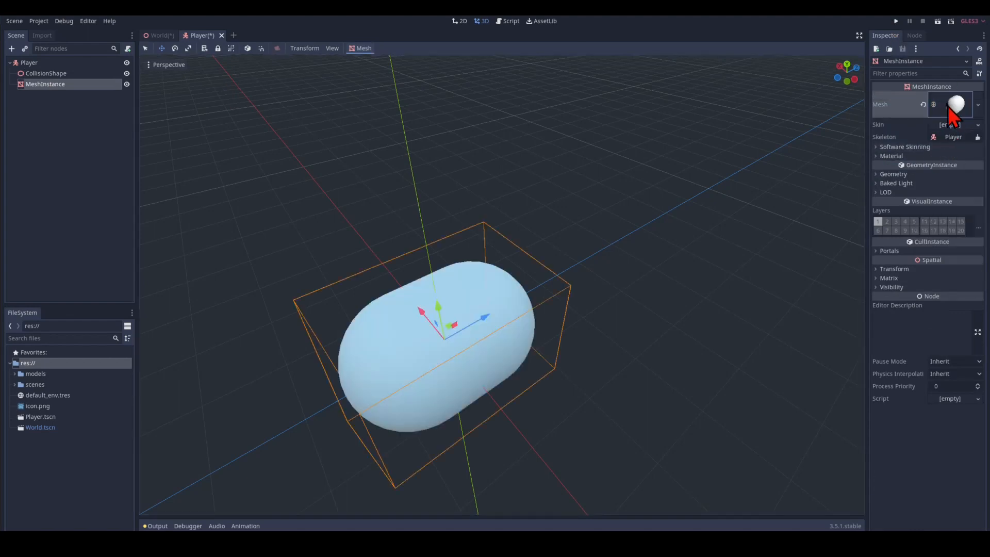
{"action": "left_click", "coordinate": [954, 104]}
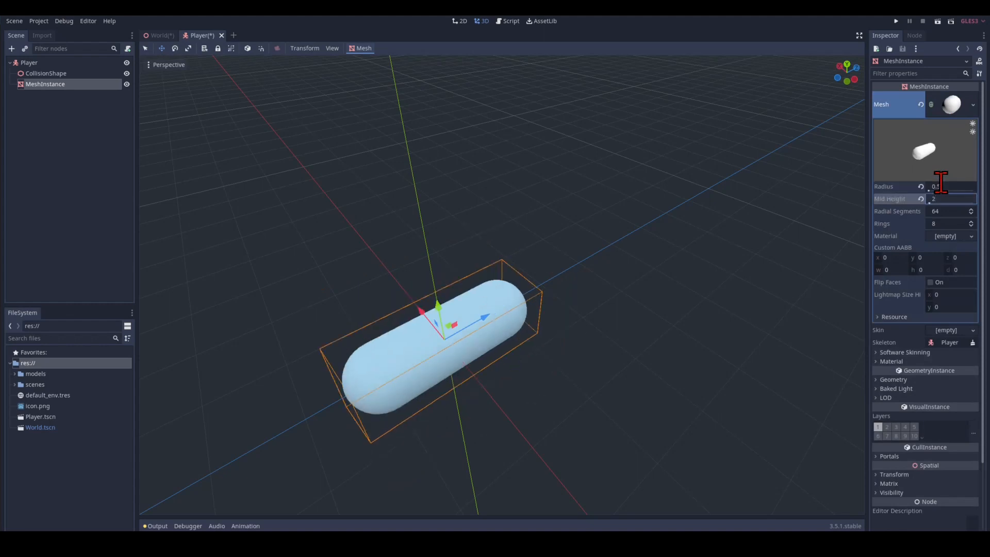
{"action": "left_click", "coordinate": [45, 72]}
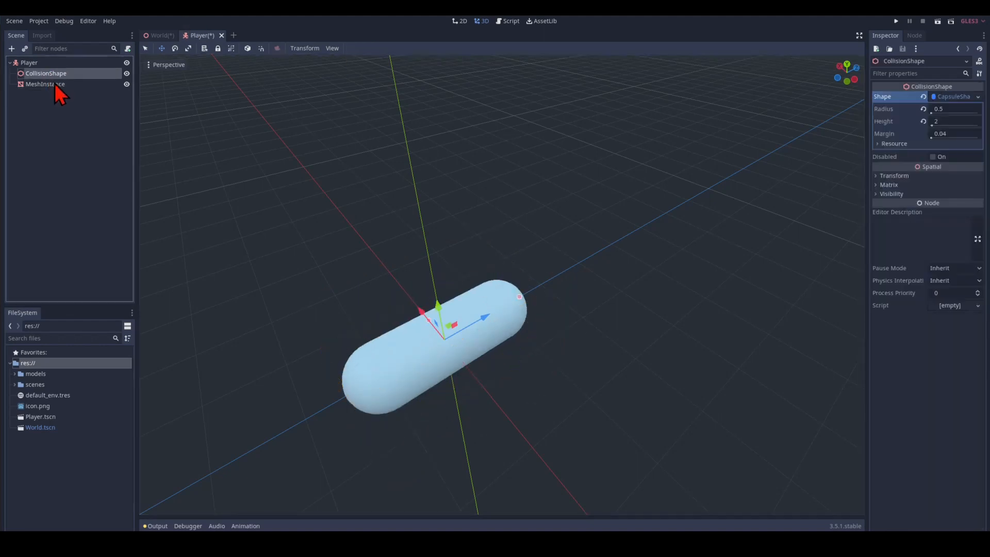
Step: Set both nodes' Rotation Degrees X to 90 and Translation Y to 1.5
{"action": "left_click", "coordinate": [44, 83]}
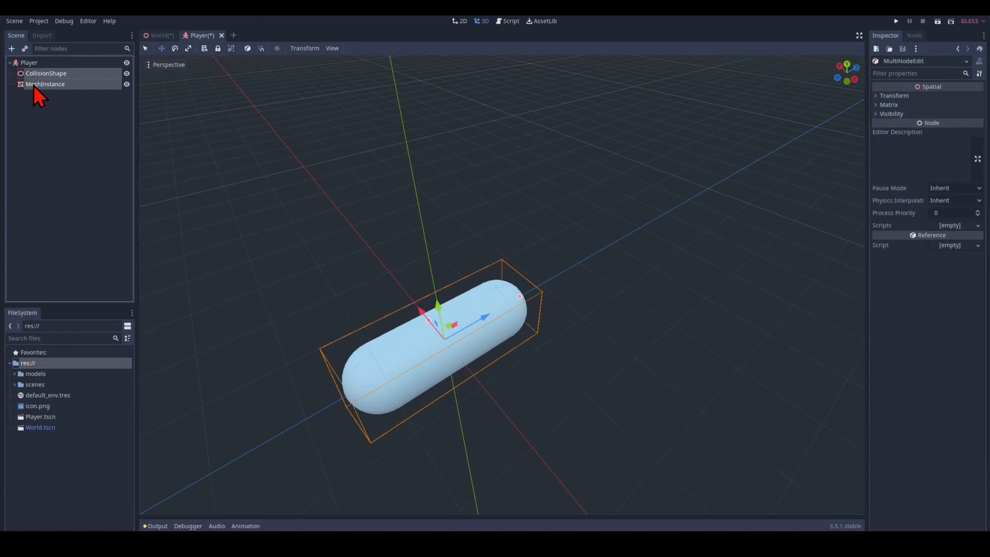
{"action": "mouse_move", "coordinate": [866, 160]}
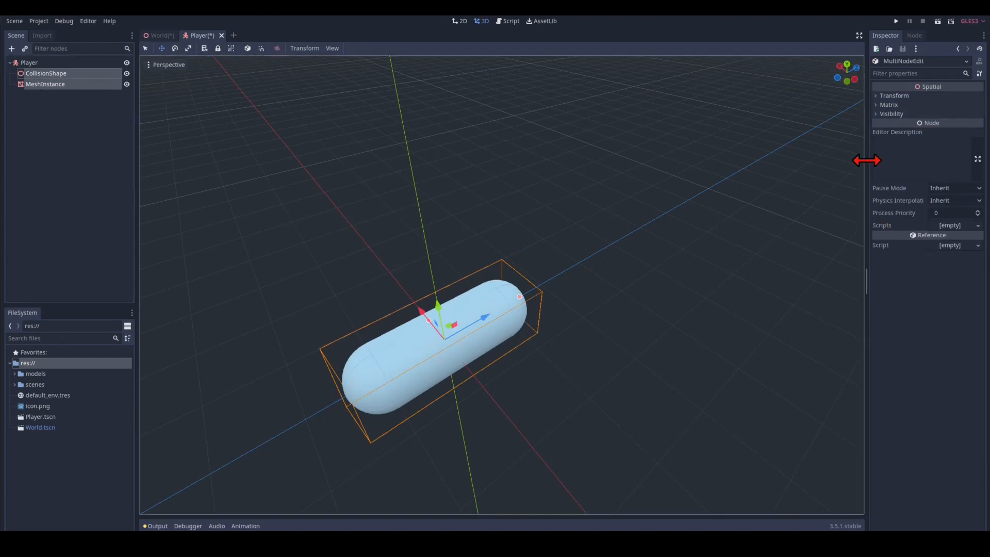
{"action": "left_click", "coordinate": [894, 95]}
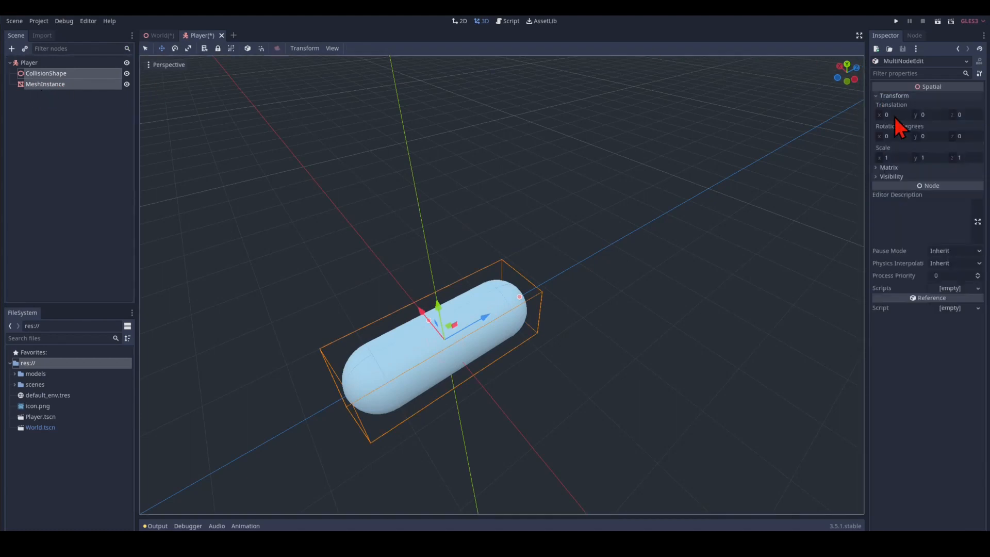
{"action": "left_click", "coordinate": [891, 136]}
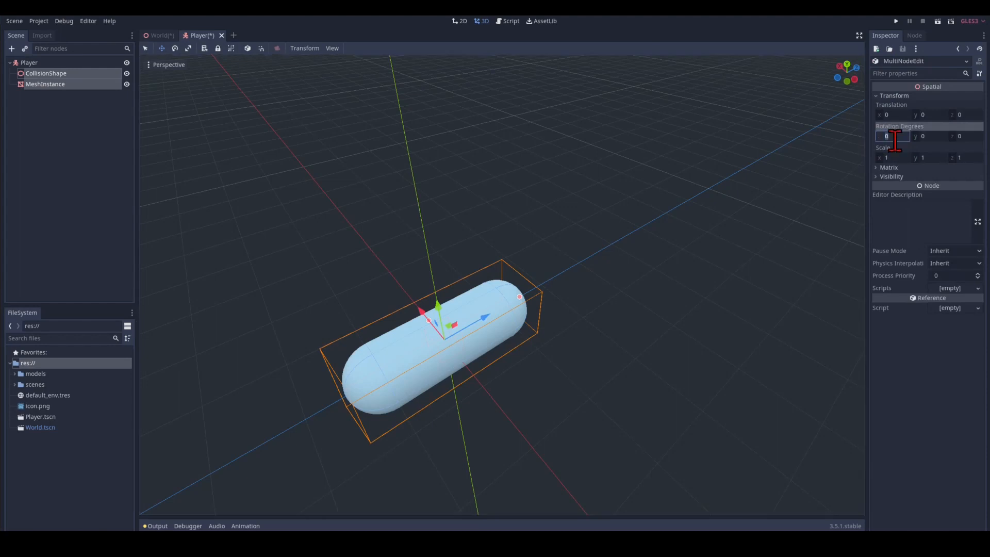
{"action": "type", "text": "90"}
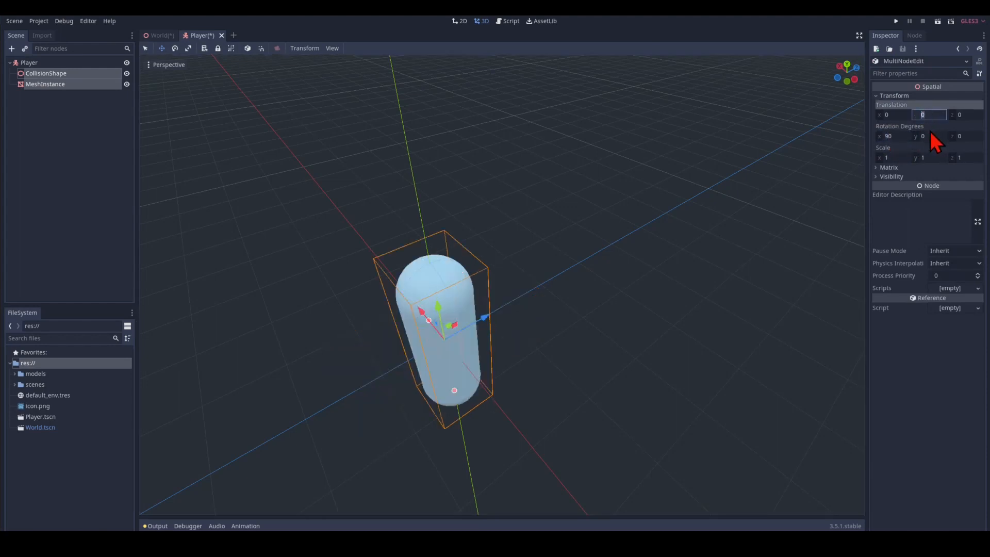
{"action": "type", "text": "1.5"}
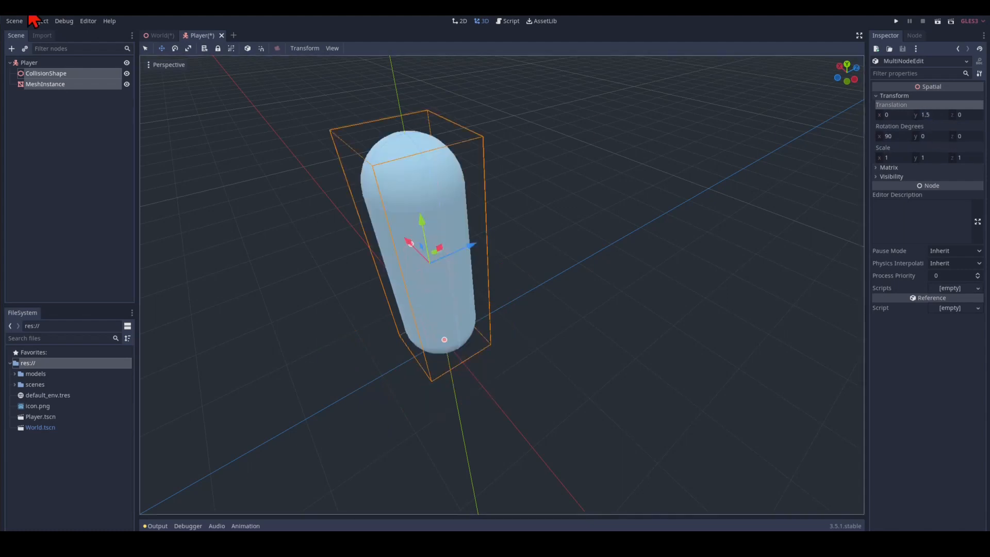
Step: Add a Spatial child Head under Player with a MeshInstance child named Eyes
{"action": "right_click", "coordinate": [28, 63]}
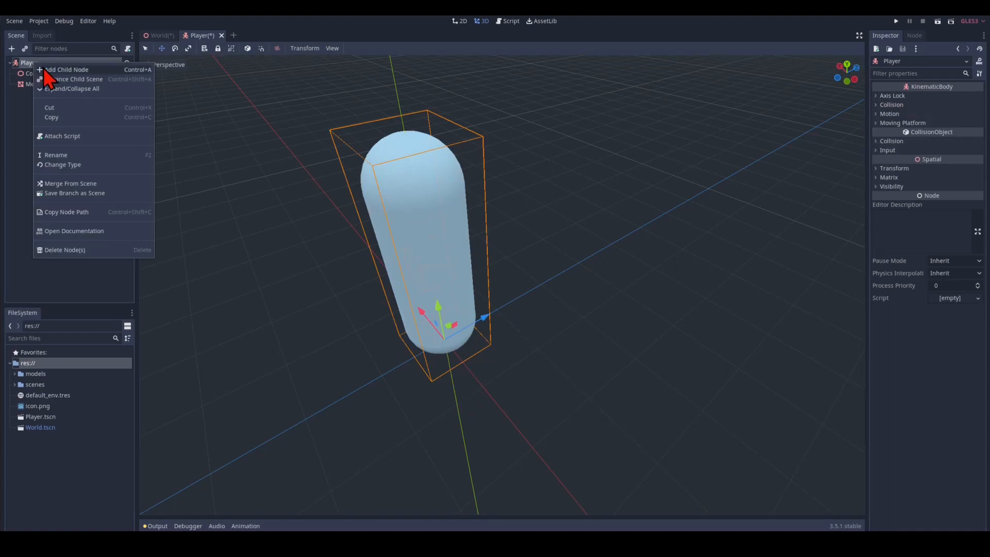
{"action": "left_click", "coordinate": [67, 69]}
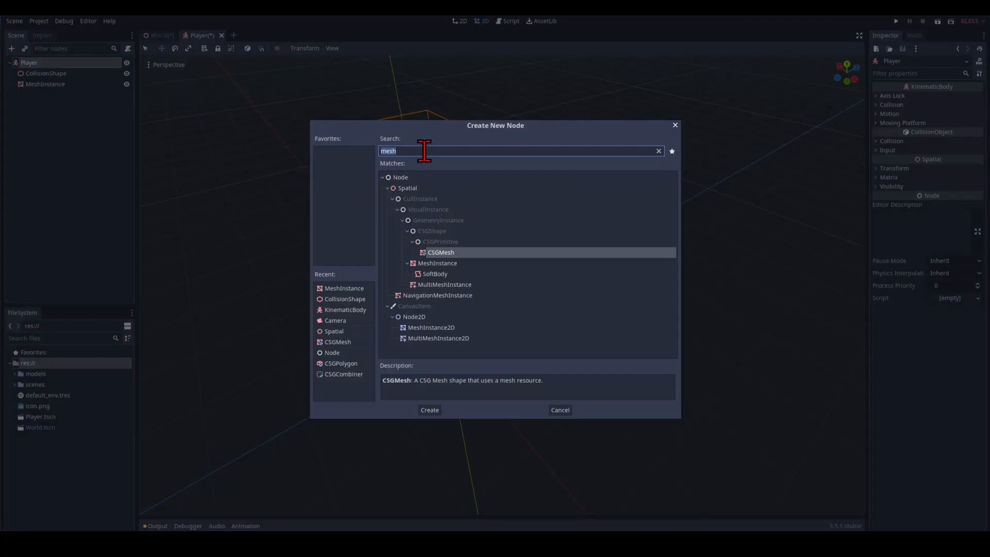
{"action": "left_click", "coordinate": [429, 409]}
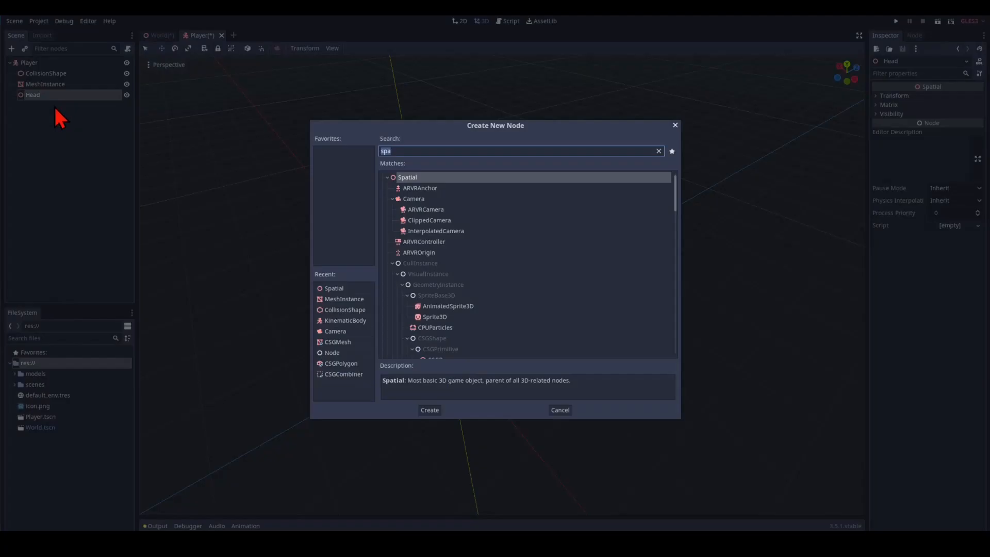
{"action": "type", "text": "mesh"}
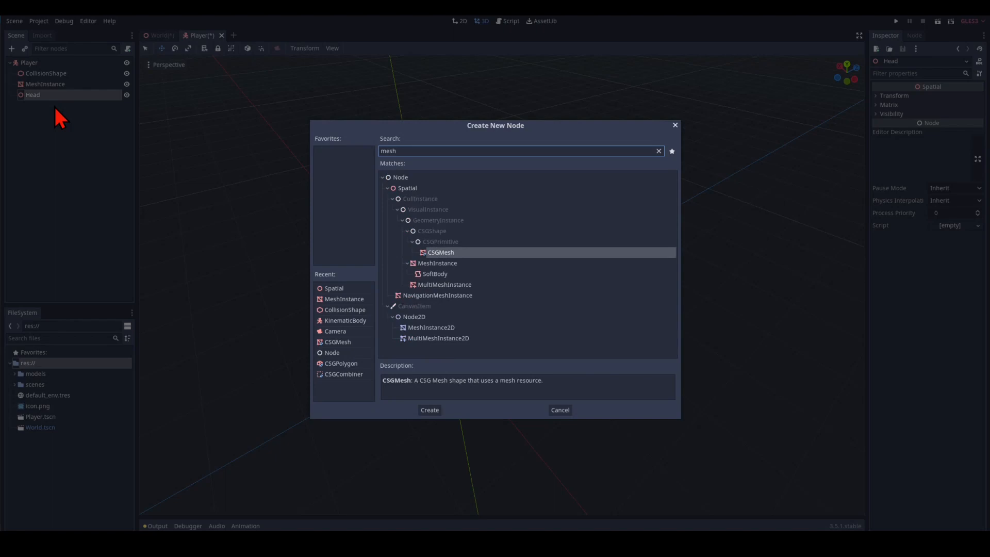
{"action": "left_click", "coordinate": [429, 409]}
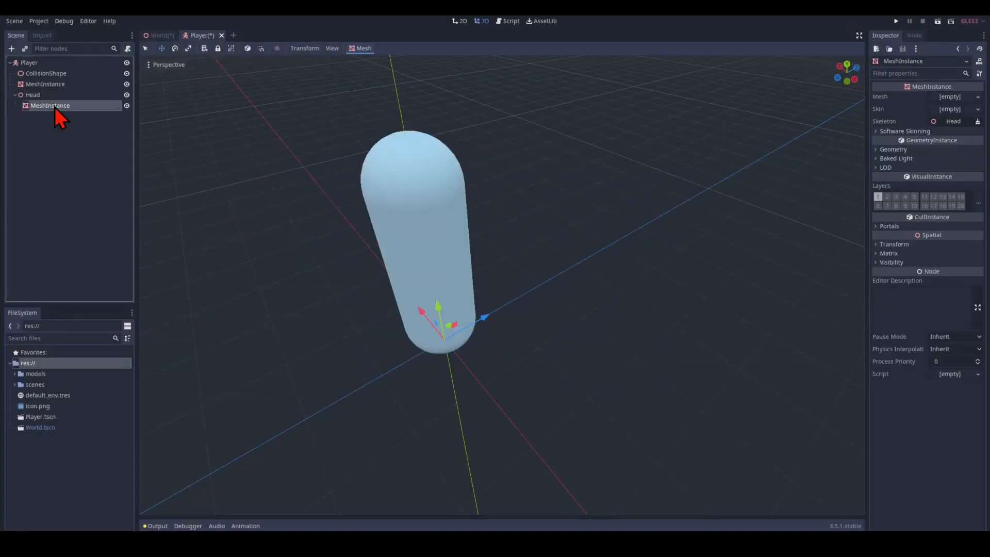
{"action": "type", "text": "eyes"}
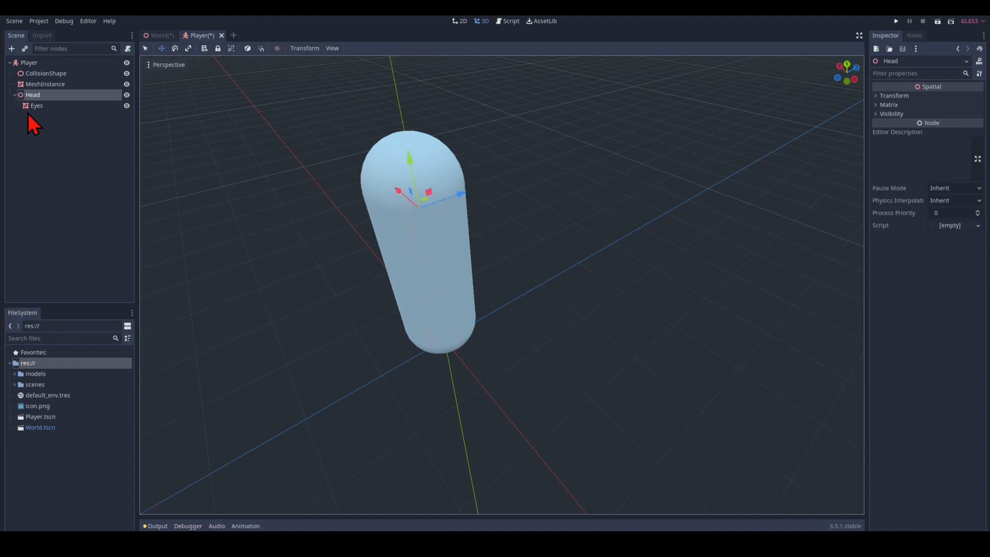
Step: Give Eyes a small CapsuleMesh, rotate it 90 on Y and move it onto the body's front
{"action": "left_click", "coordinate": [957, 96]}
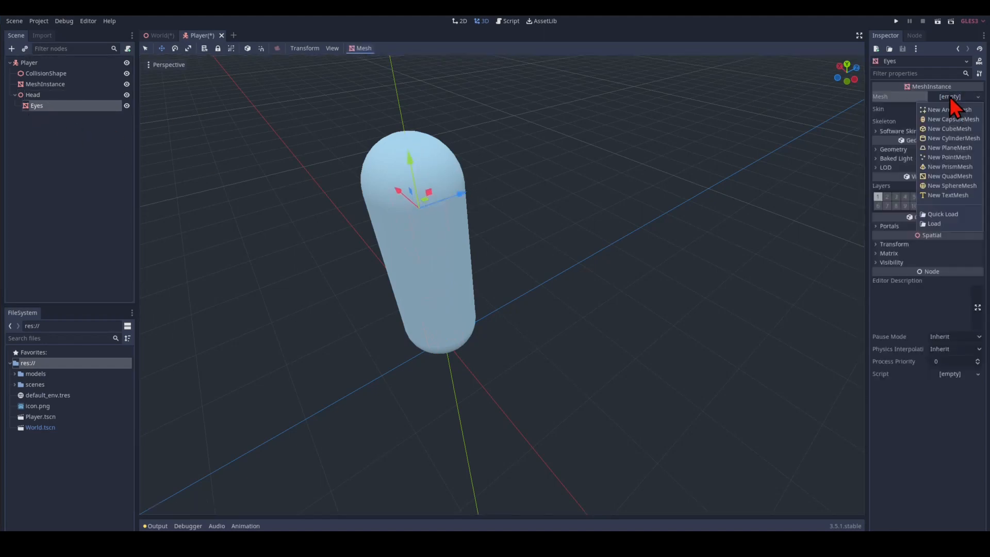
{"action": "left_click", "coordinate": [949, 119]}
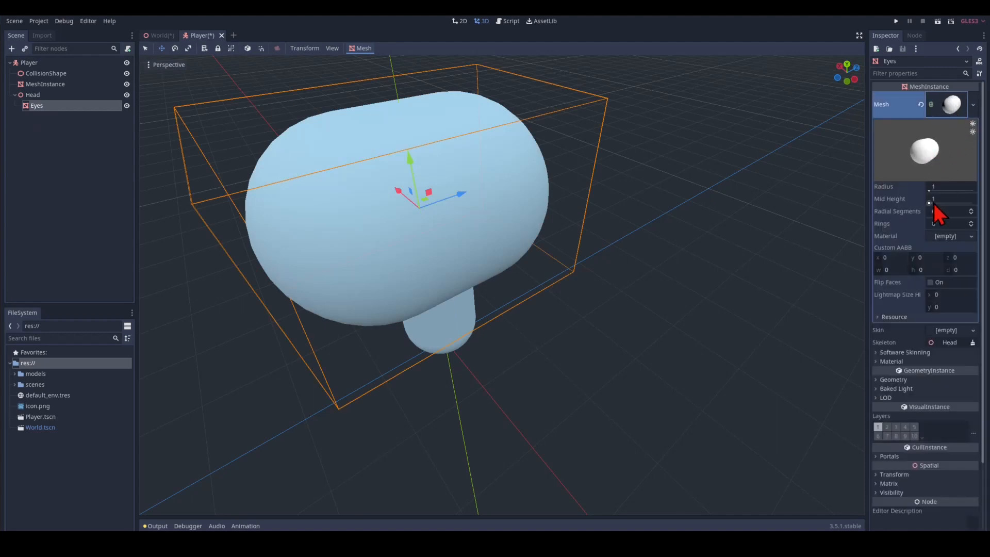
{"action": "left_click", "coordinate": [950, 187]}
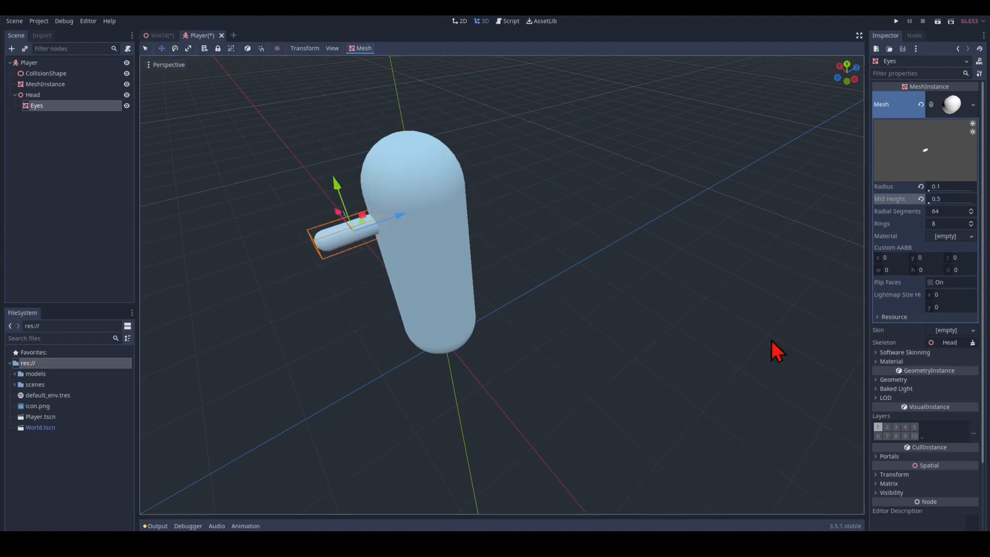
{"action": "left_click", "coordinate": [893, 474]}
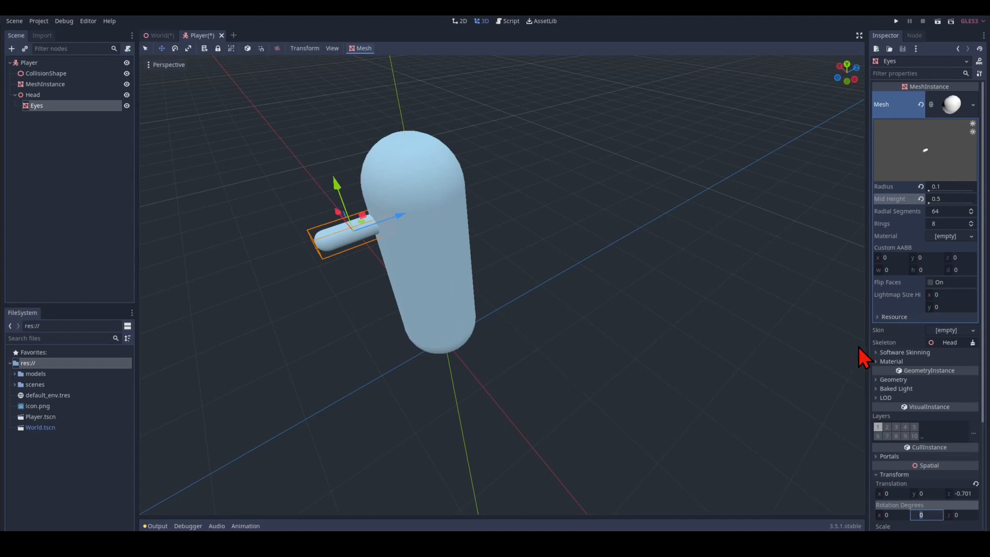
{"action": "type", "text": "90"}
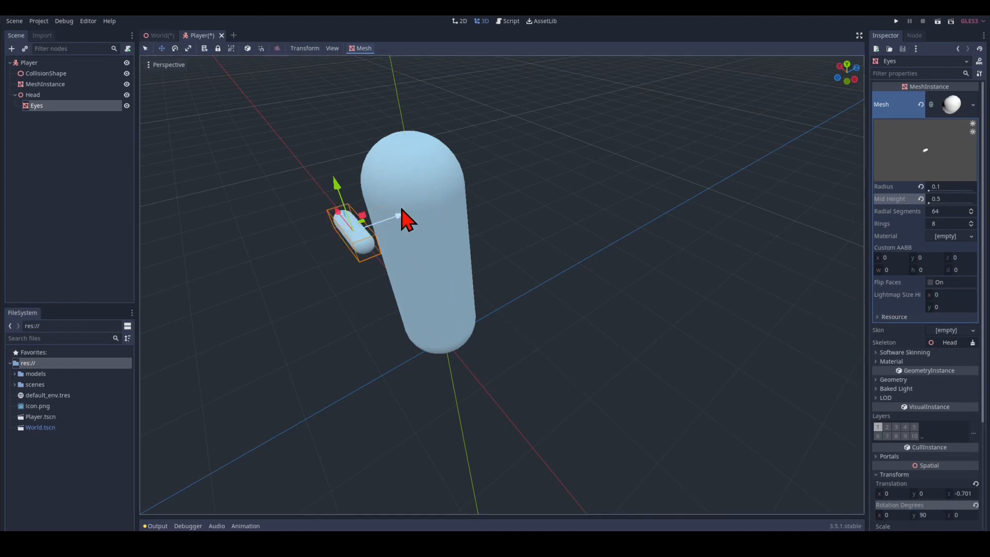
{"action": "left_click_drag", "start_coordinate": [398, 220], "coordinate": [419, 210]}
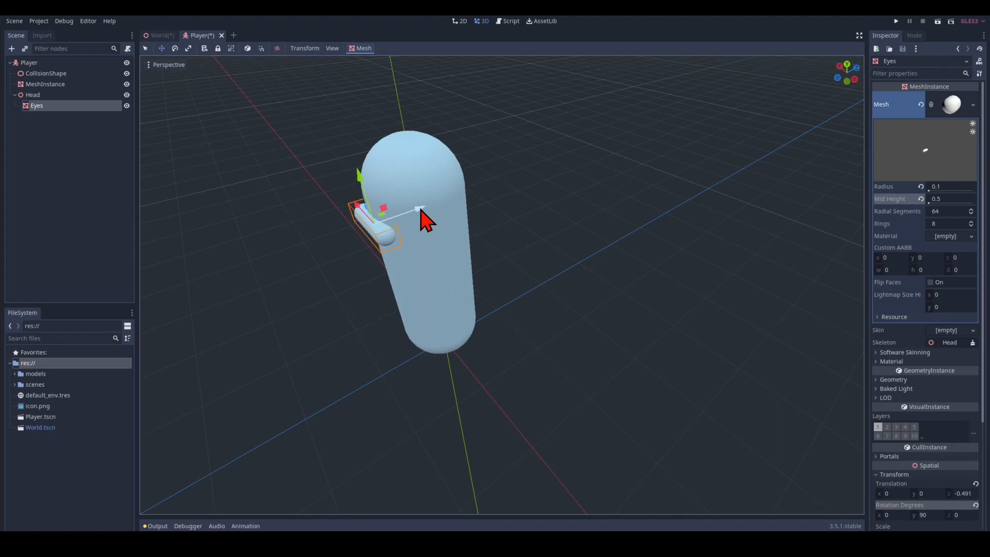
{"action": "left_click", "coordinate": [32, 95]}
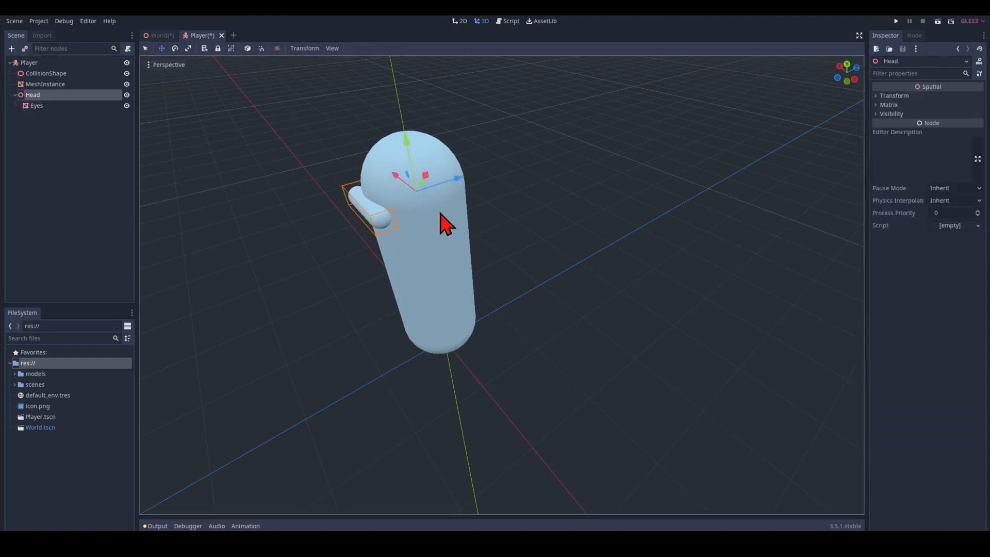
{"action": "mouse_move", "coordinate": [66, 110]}
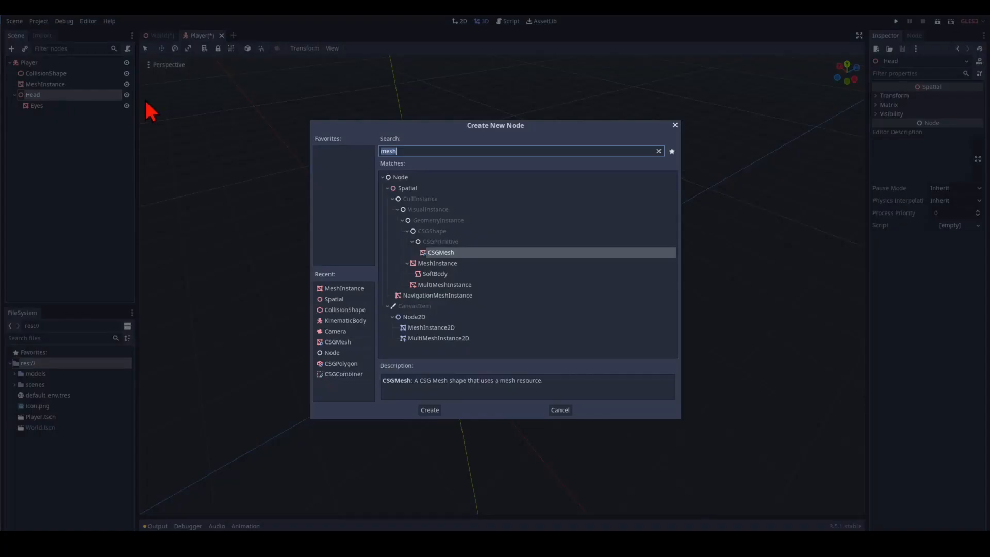
Step: Add a Camera child node under Head alongside Eyes
{"action": "type", "text": "cam"}
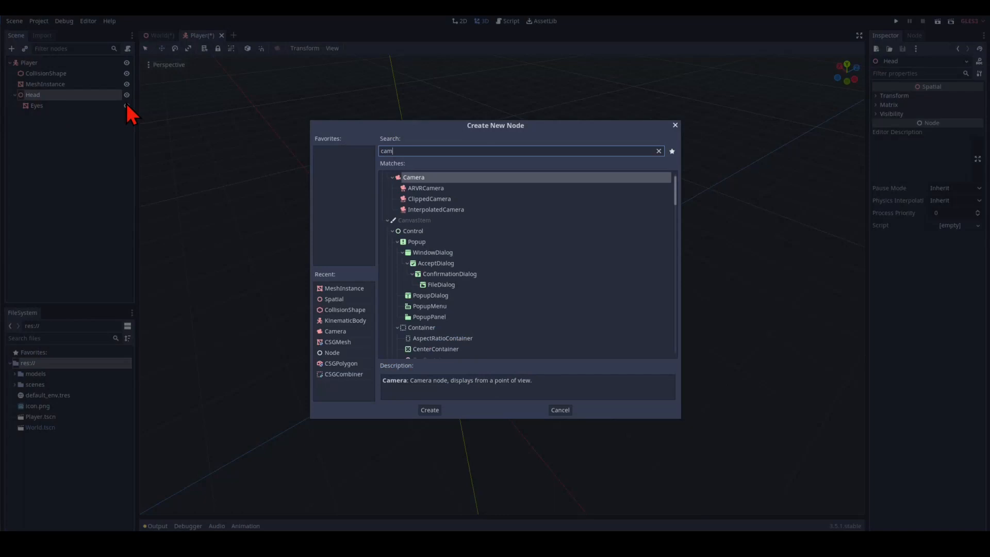
{"action": "left_click", "coordinate": [429, 409]}
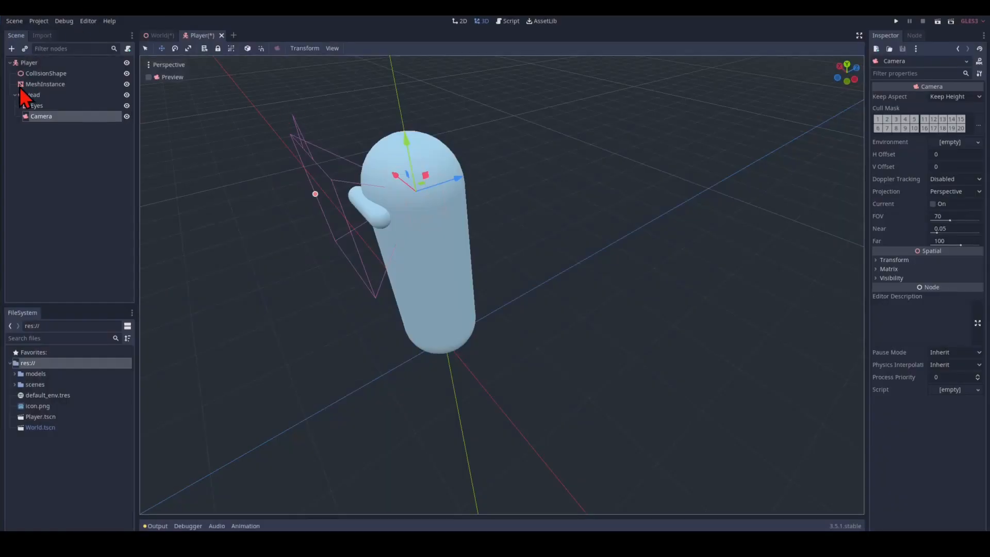
{"action": "left_click", "coordinate": [44, 84]}
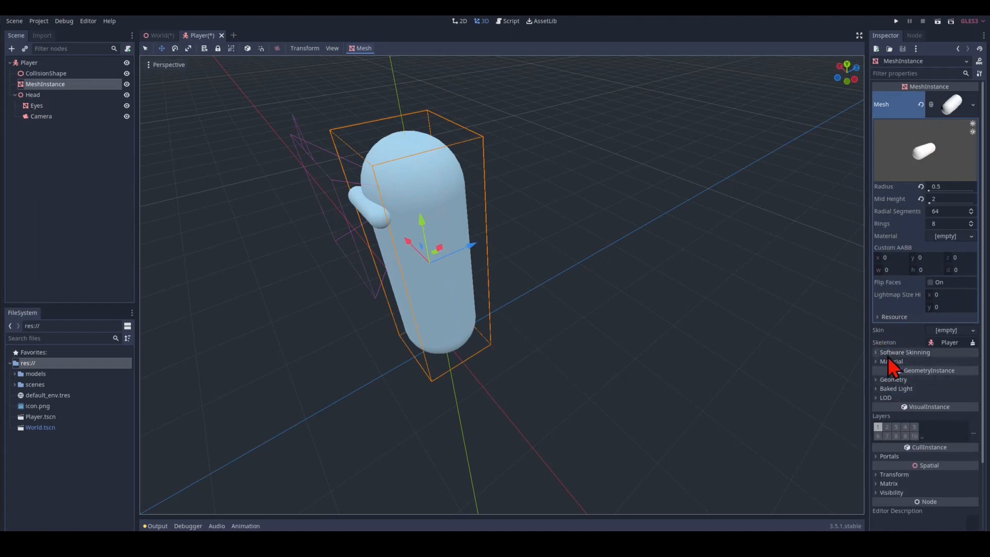
Step: Give the body MeshInstance a new SpatialMaterial with a blue albedo colour
{"action": "left_click", "coordinate": [950, 371]}
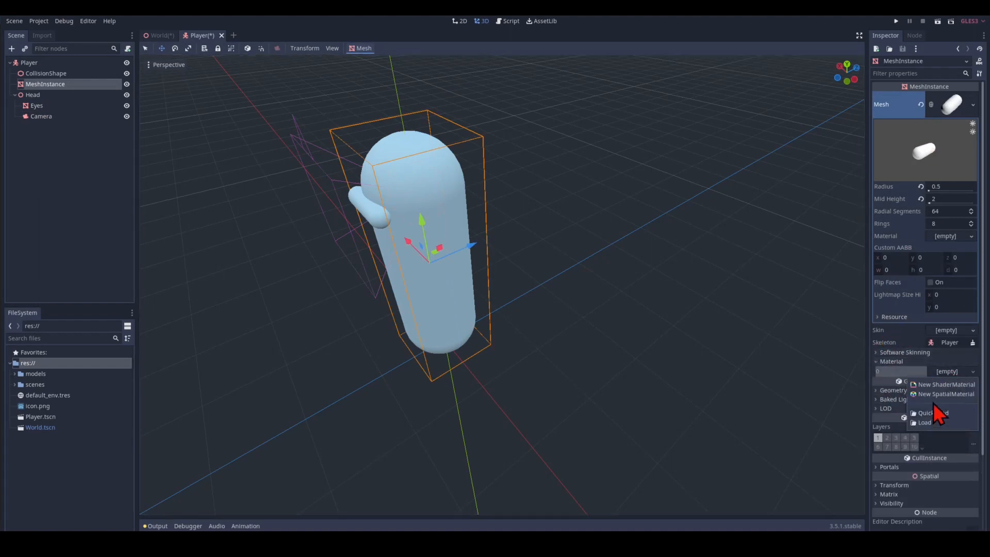
{"action": "left_click", "coordinate": [946, 393]}
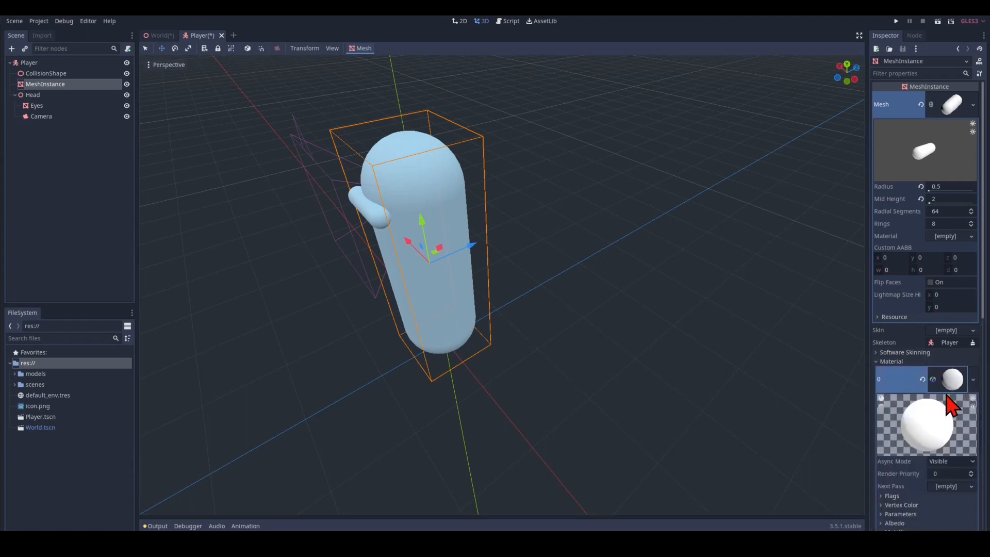
{"action": "scroll", "scroll_direction": "down", "scroll_amount": 3}
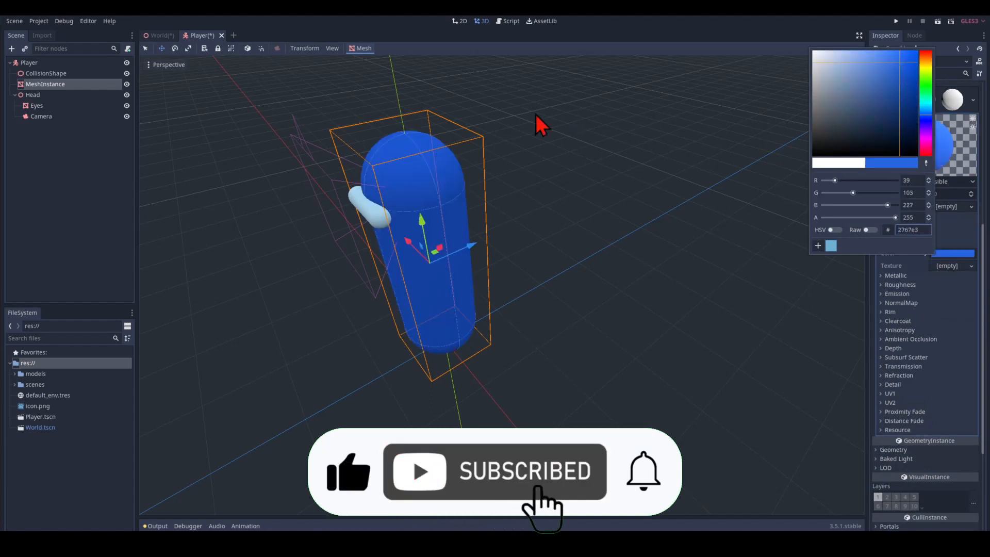
{"action": "left_click", "coordinate": [36, 106]}
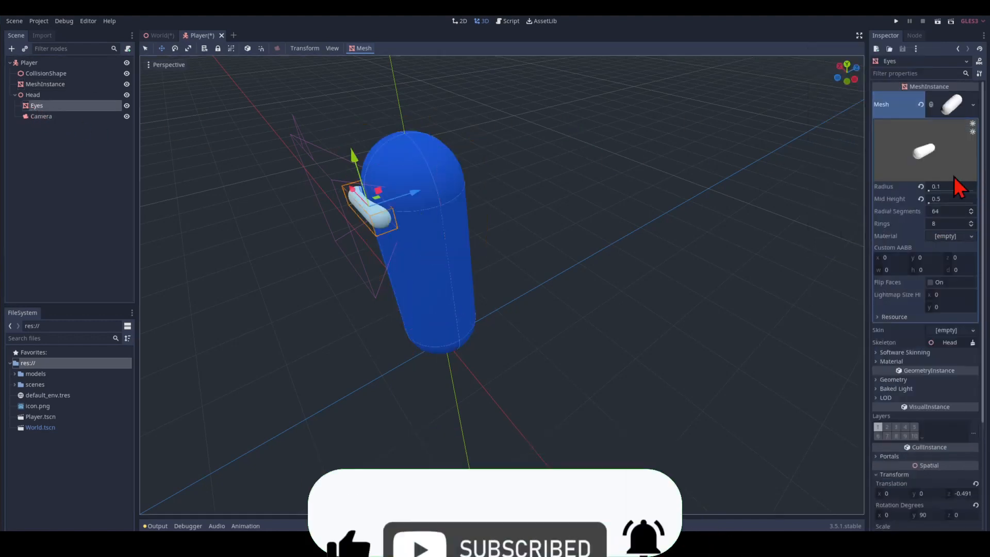
Step: Give the Eyes mesh a new SpatialMaterial with black albedo colour
{"action": "left_click", "coordinate": [877, 361]}
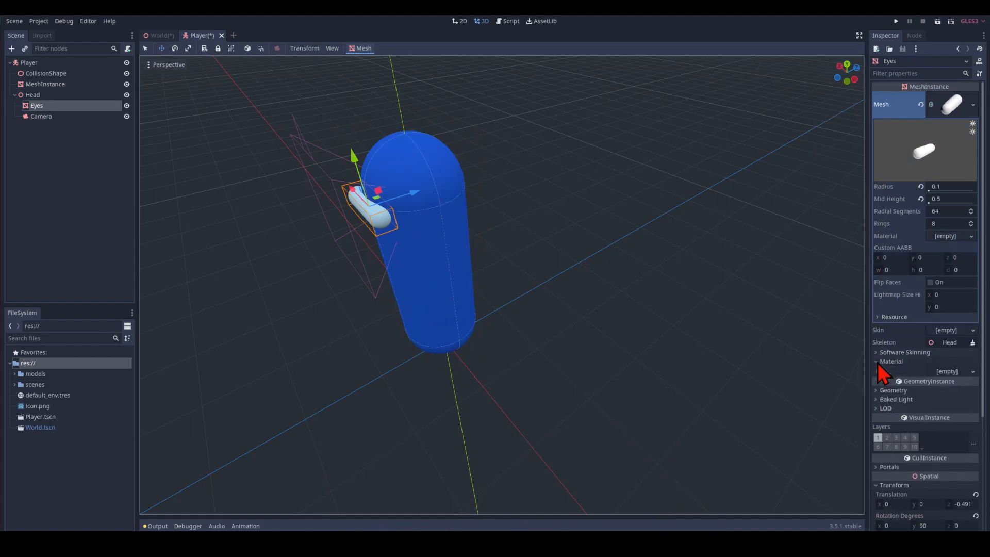
{"action": "left_click", "coordinate": [949, 372]}
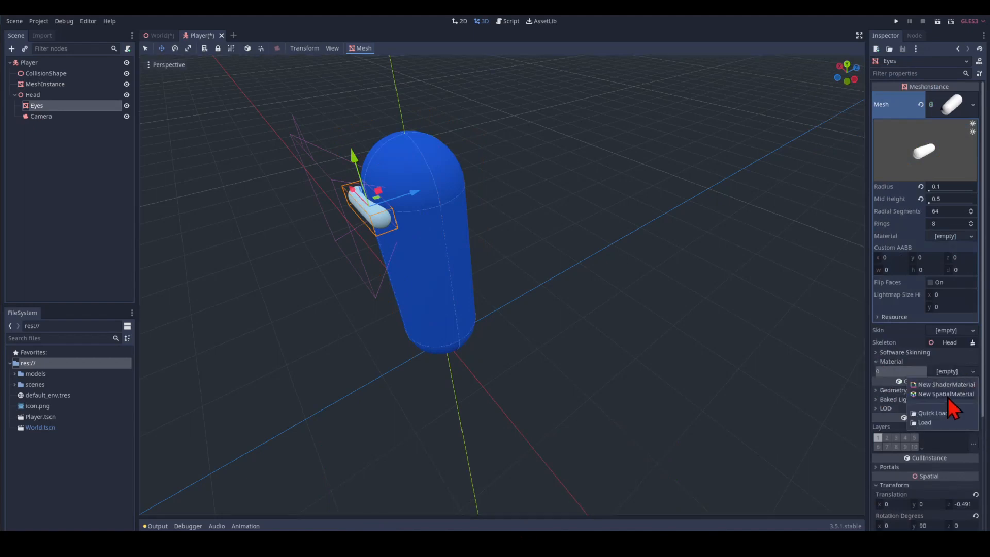
{"action": "left_click", "coordinate": [946, 394]}
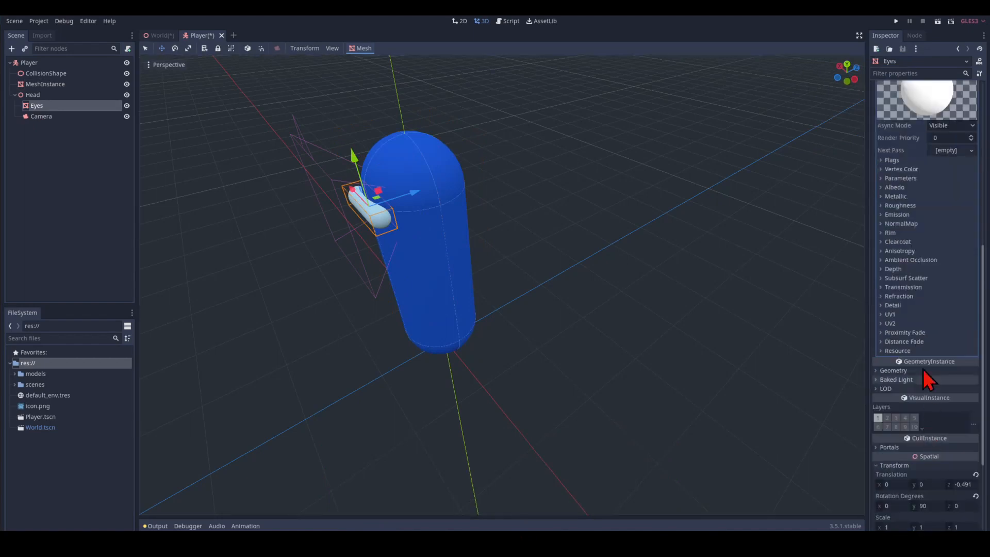
{"action": "left_click", "coordinate": [895, 187]}
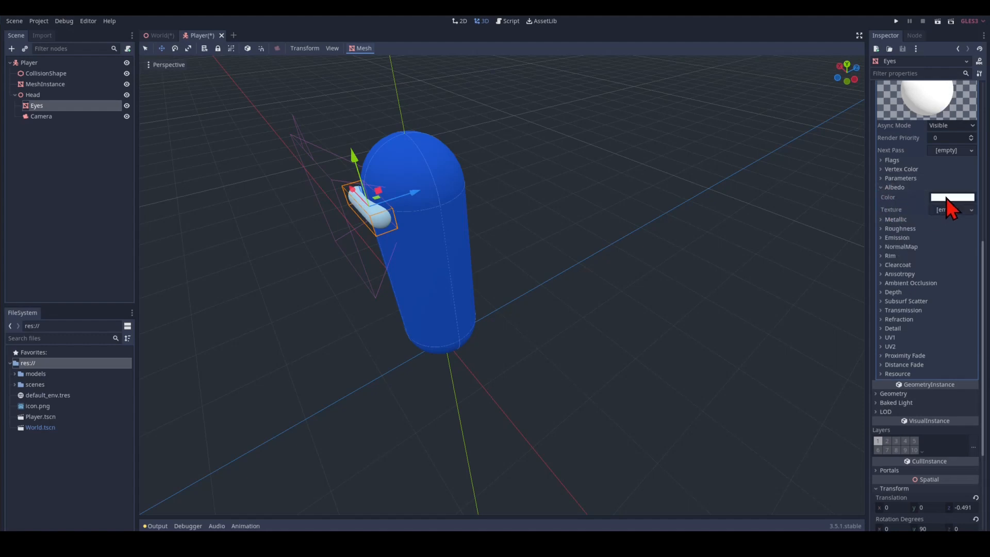
{"action": "left_click", "coordinate": [952, 197]}
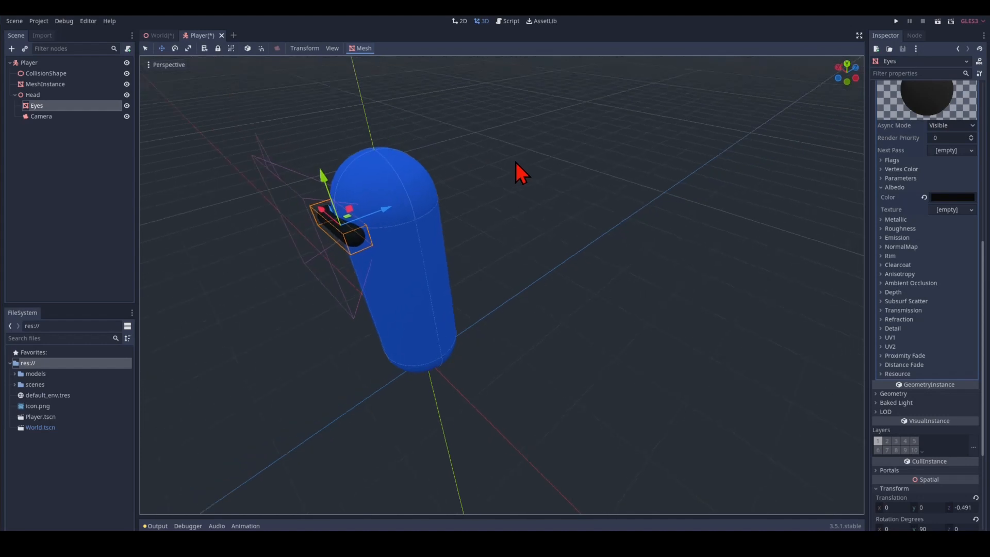
{"action": "left_click_drag", "start_coordinate": [518, 170], "coordinate": [454, 164]}
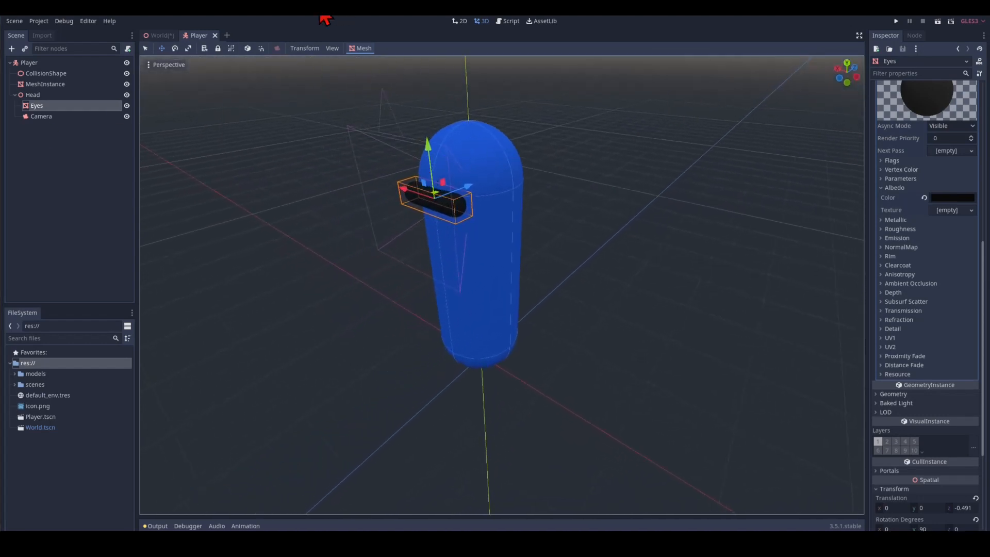
Step: Switch back to the World scene showing the Player in the level
{"action": "left_click", "coordinate": [161, 35]}
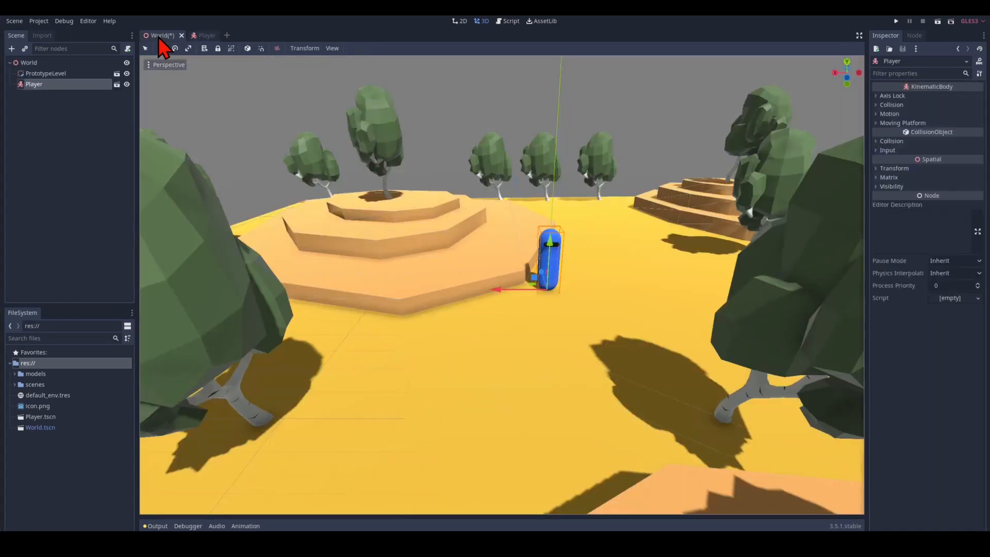
{"action": "mouse_move", "coordinate": [618, 172]}
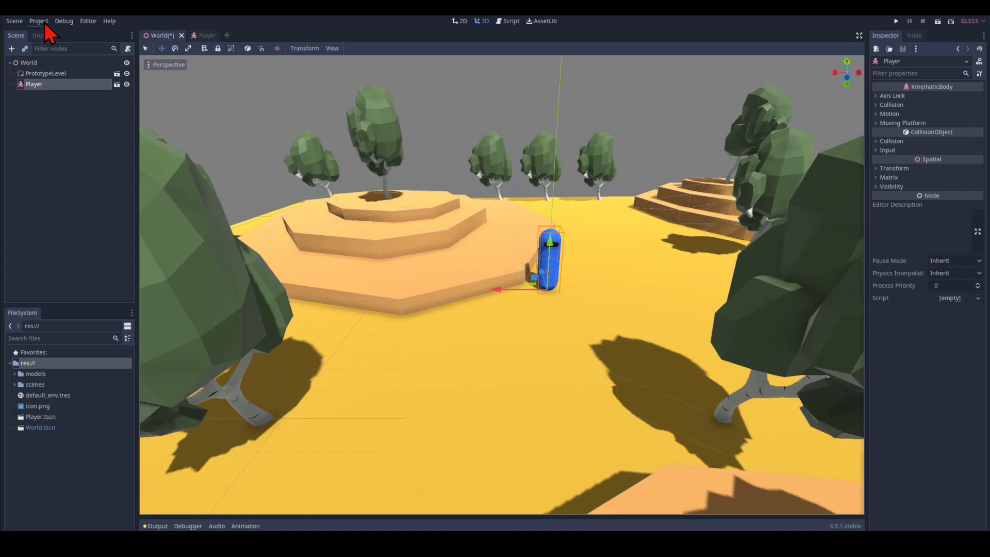
Step: Go to the Input Map in Project Settings
{"action": "left_click", "coordinate": [38, 21]}
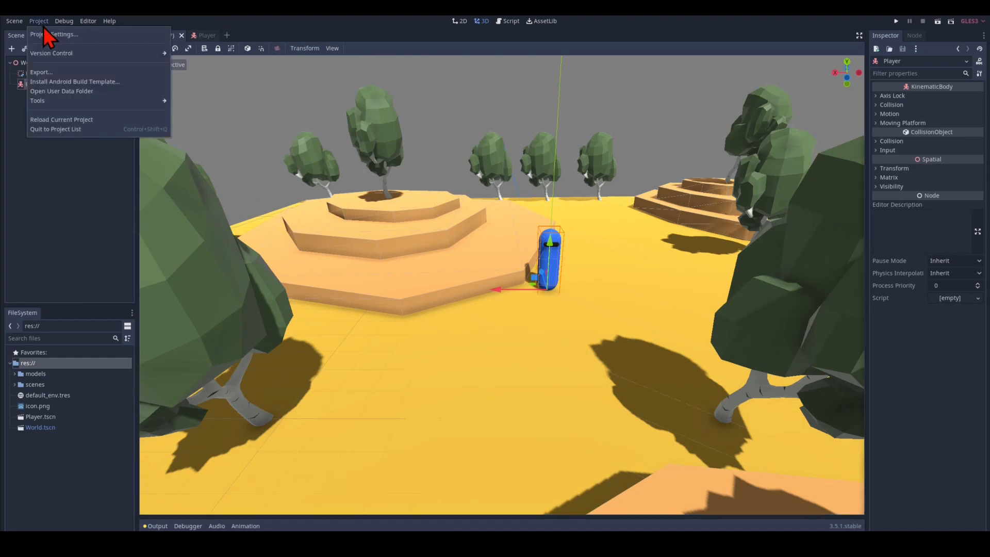
{"action": "left_click", "coordinate": [60, 34]}
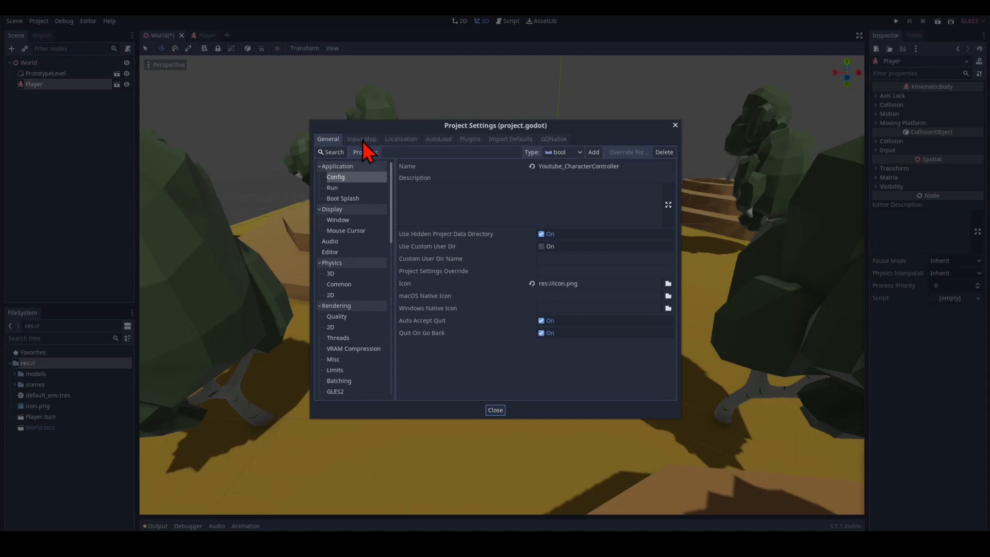
{"action": "left_click", "coordinate": [361, 139]}
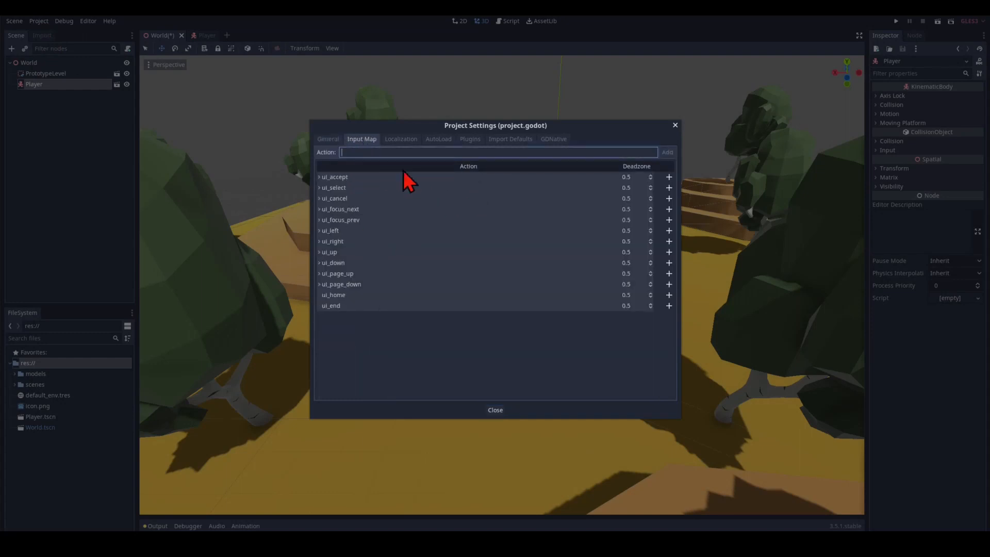
Step: Add input actions move_up, move_down, move_right, move_left and move_jump
{"action": "type", "text": "move_"}
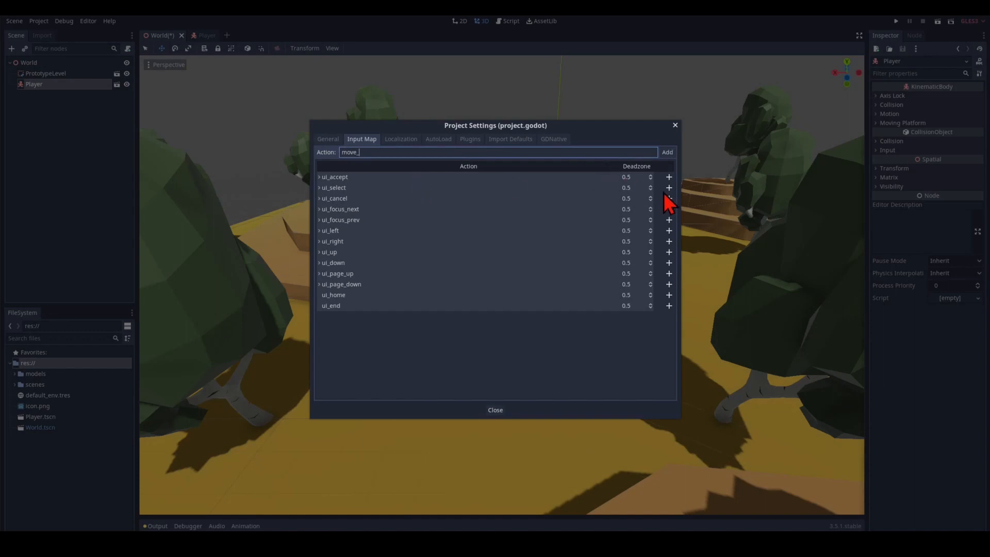
{"action": "left_click", "coordinate": [667, 153]}
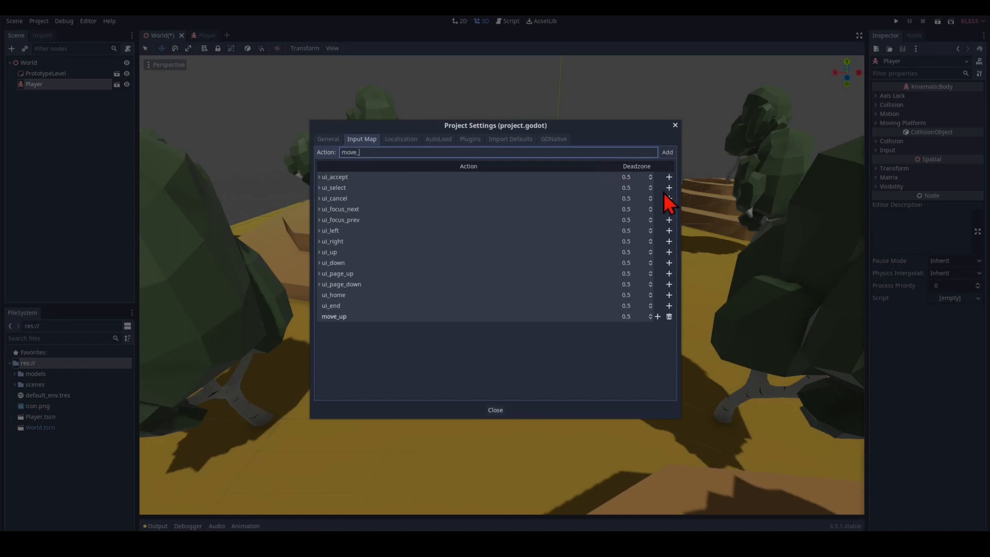
{"action": "left_click", "coordinate": [667, 153]}
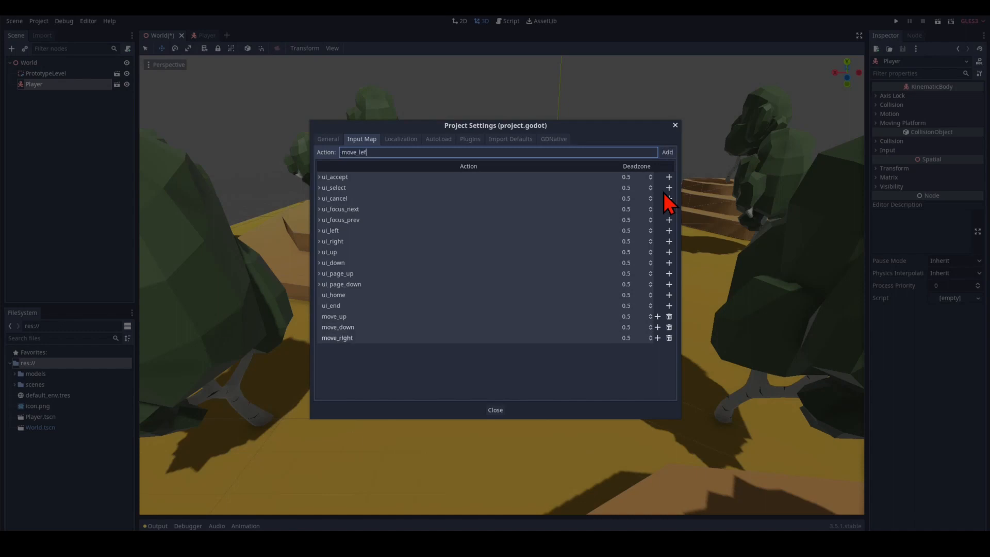
{"action": "left_click", "coordinate": [667, 152]}
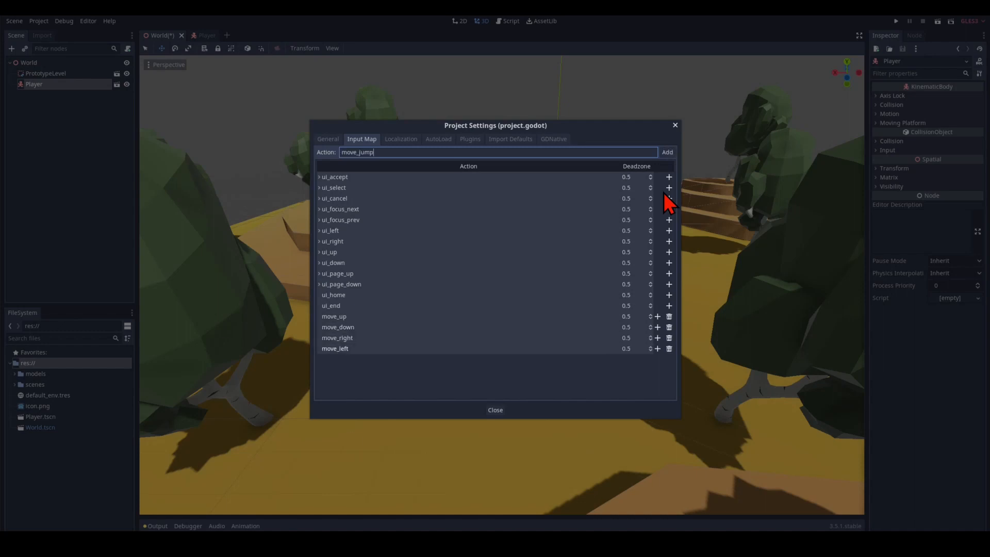
{"action": "left_click", "coordinate": [666, 152]}
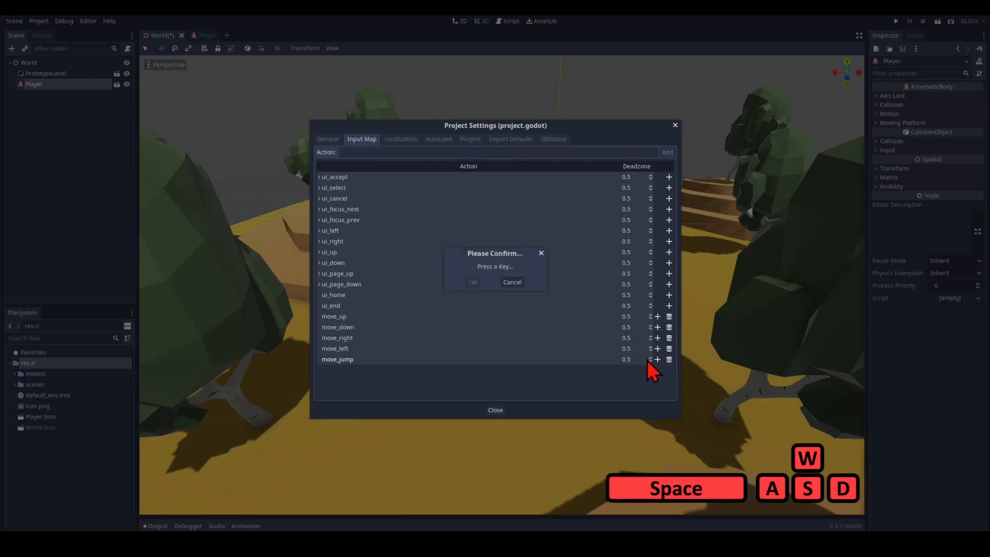
Step: Bind the W key to the move_up action
{"action": "key", "text": "w"}
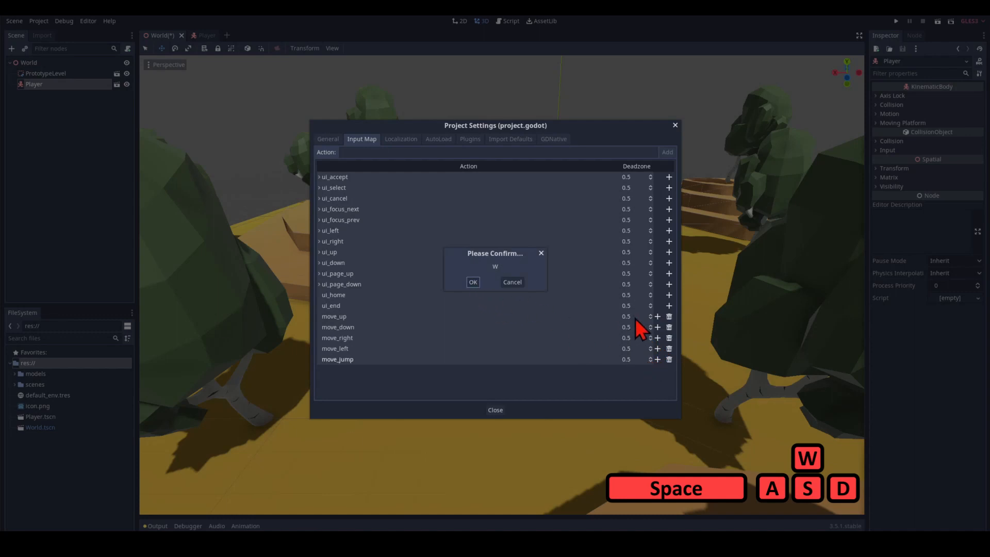
{"action": "left_click", "coordinate": [473, 281]}
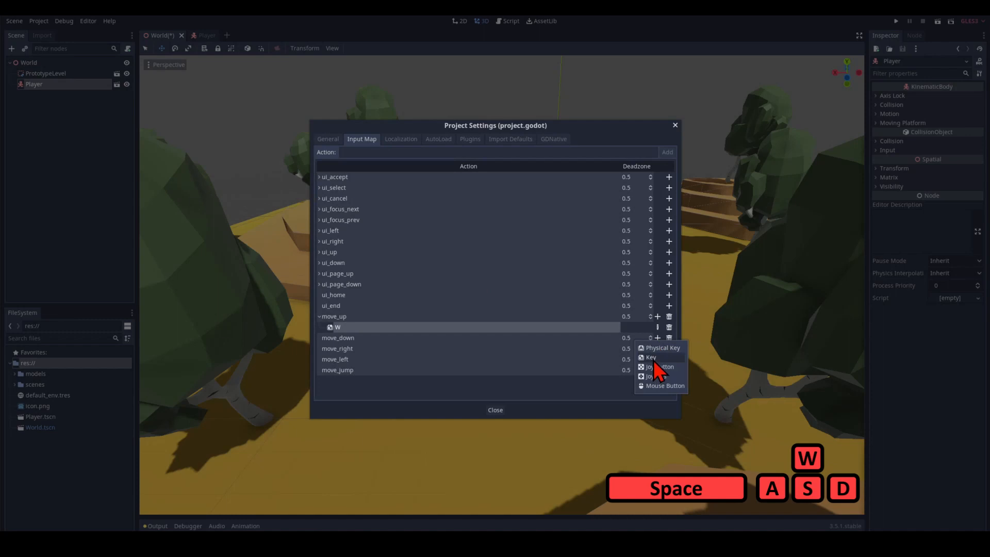
Step: Bind S, D, A and Space to move_down, move_right, move_left and move_jump
{"action": "left_click", "coordinate": [663, 348]}
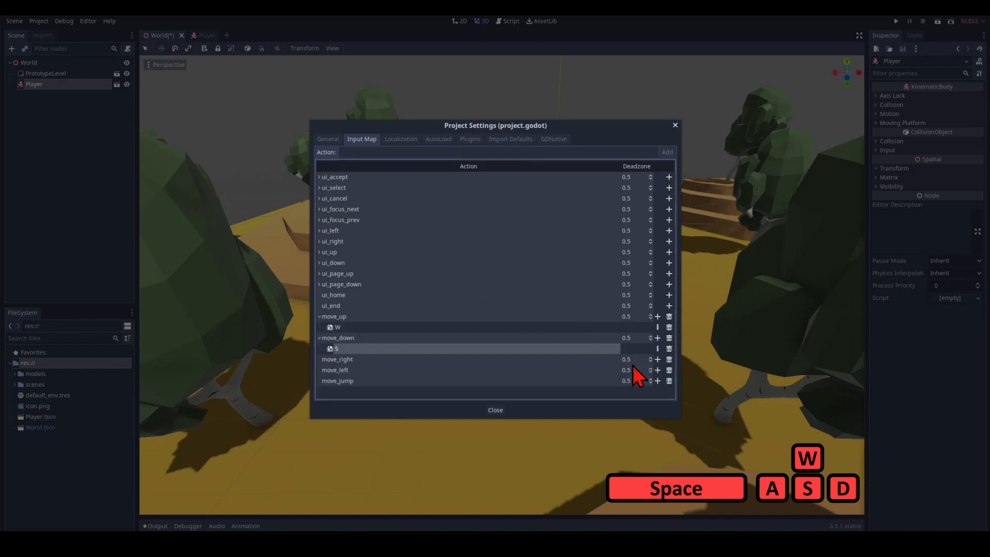
{"action": "left_click", "coordinate": [657, 380]}
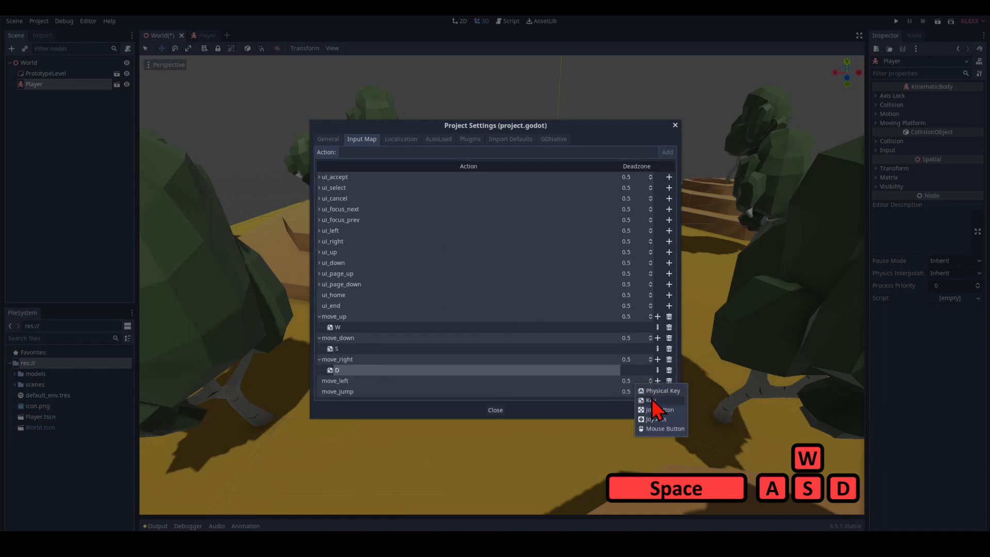
{"action": "left_click", "coordinate": [662, 390]}
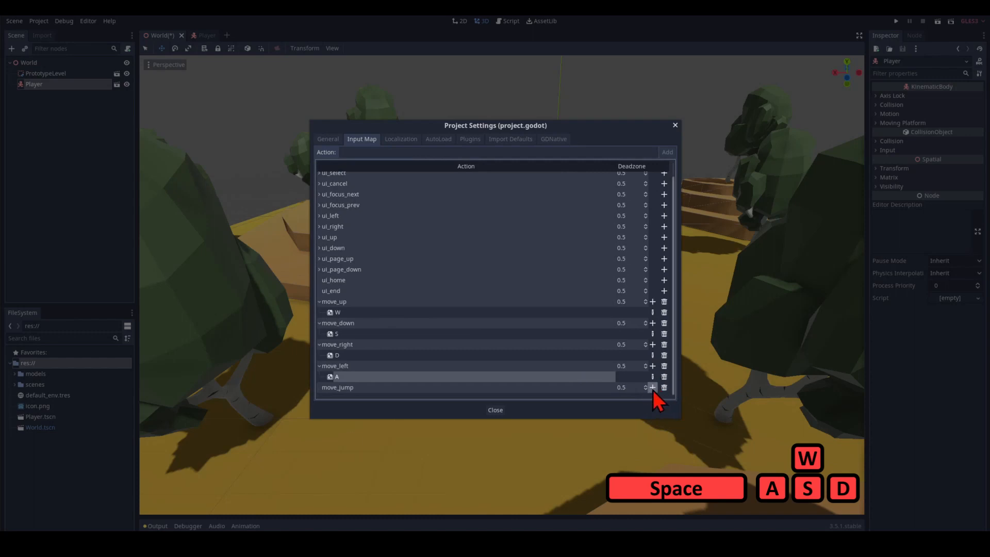
{"action": "left_click", "coordinate": [652, 387]}
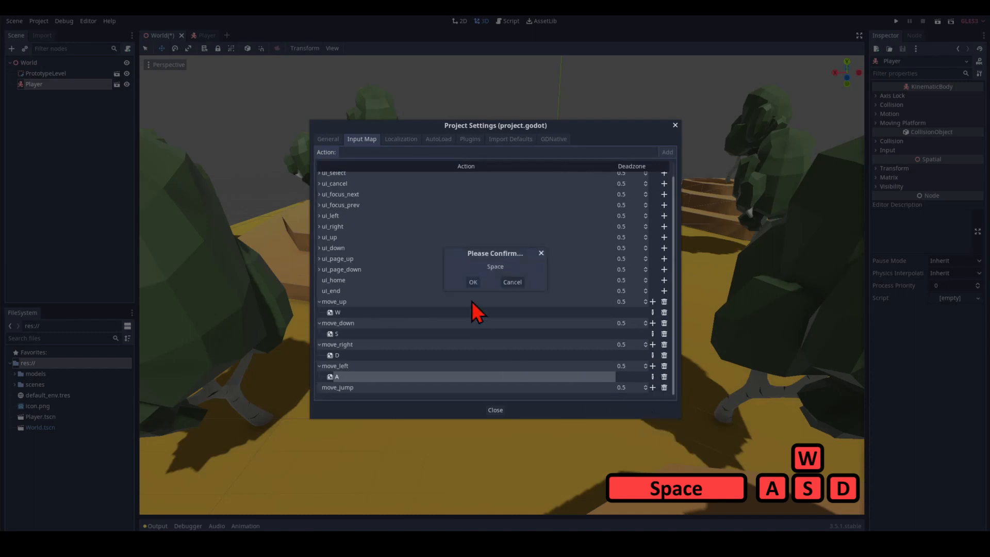
{"action": "left_click", "coordinate": [473, 281]}
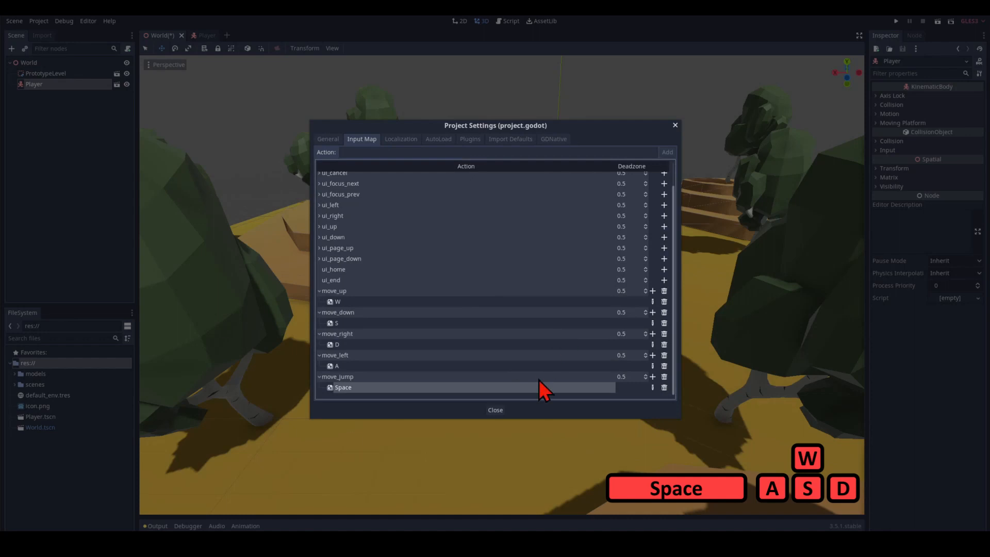